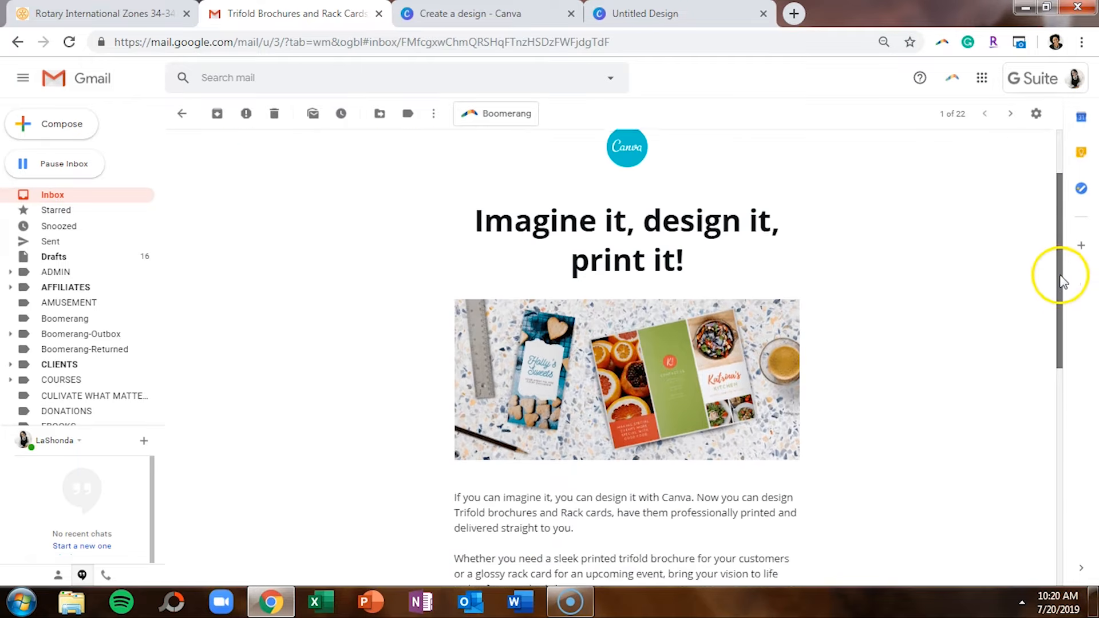
- Scroll the Canva promo email and follow 'Start designing trifold brochures' into Canva
scroll(down, 3)
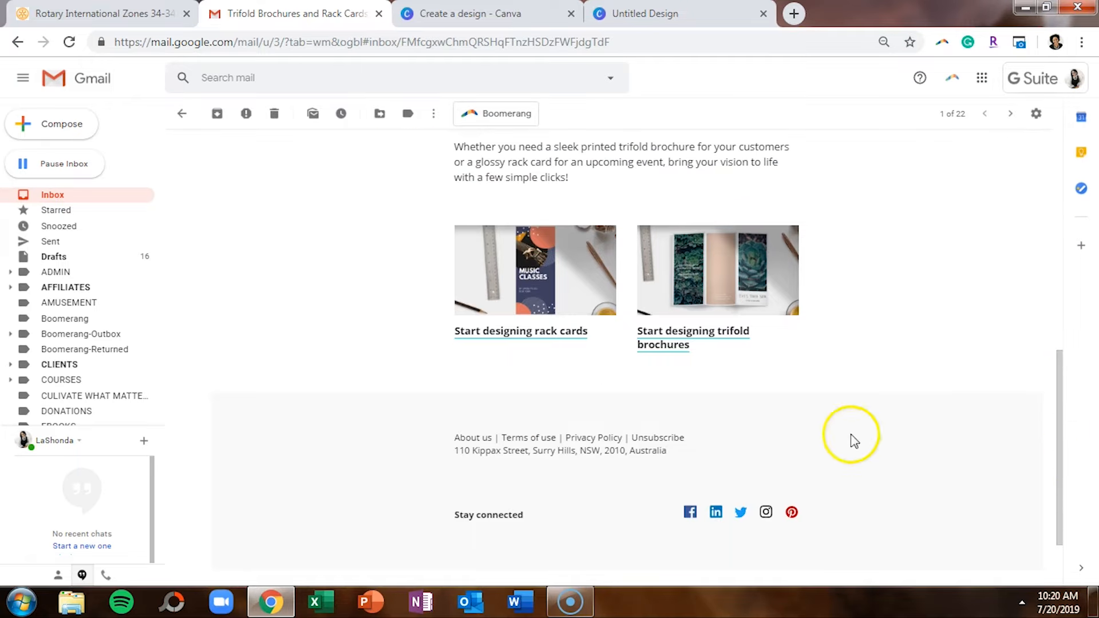
mouse_move(667, 354)
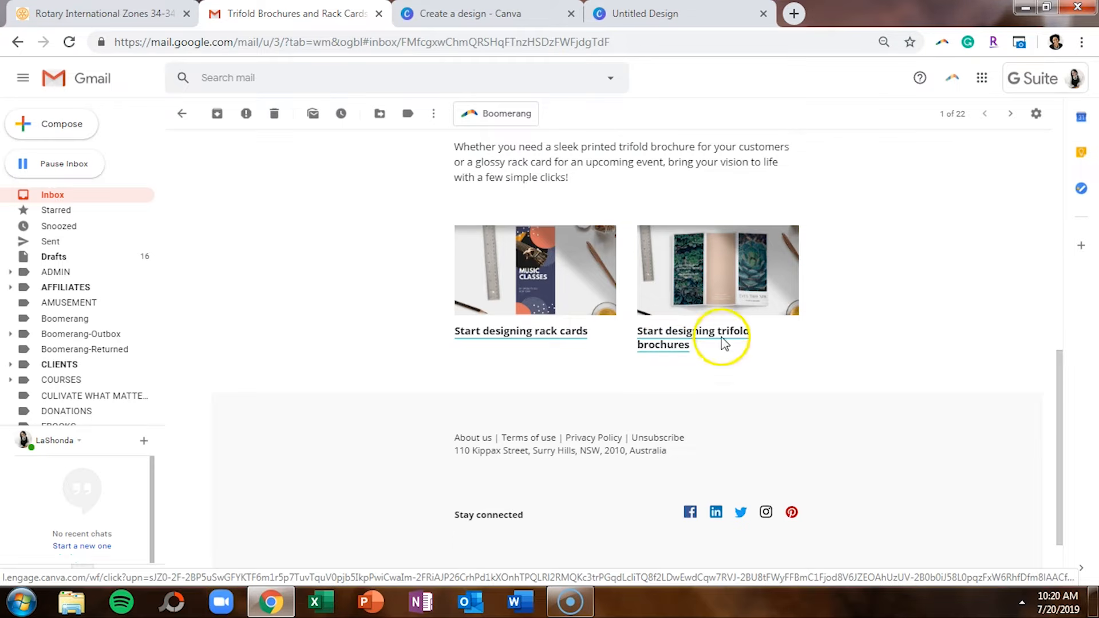
click(694, 332)
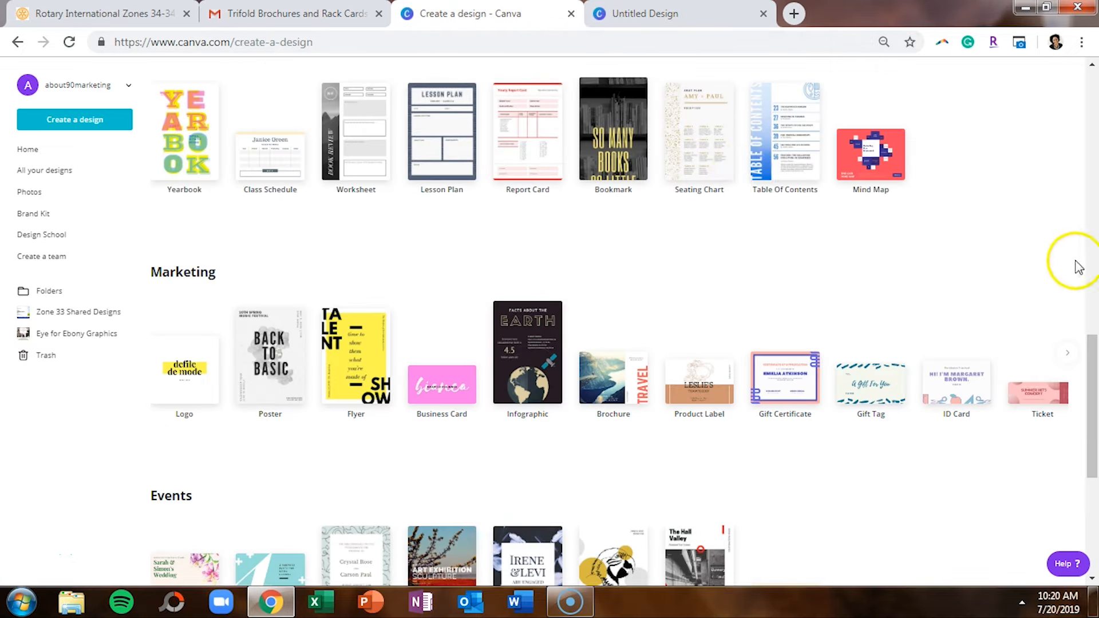
mouse_move(179, 286)
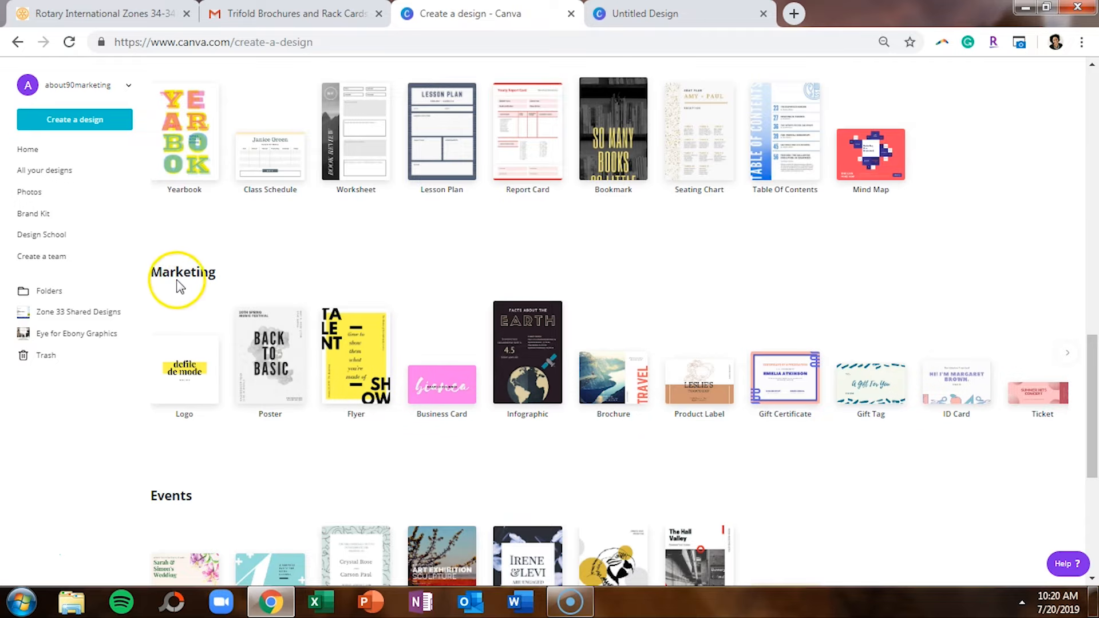
mouse_move(614, 399)
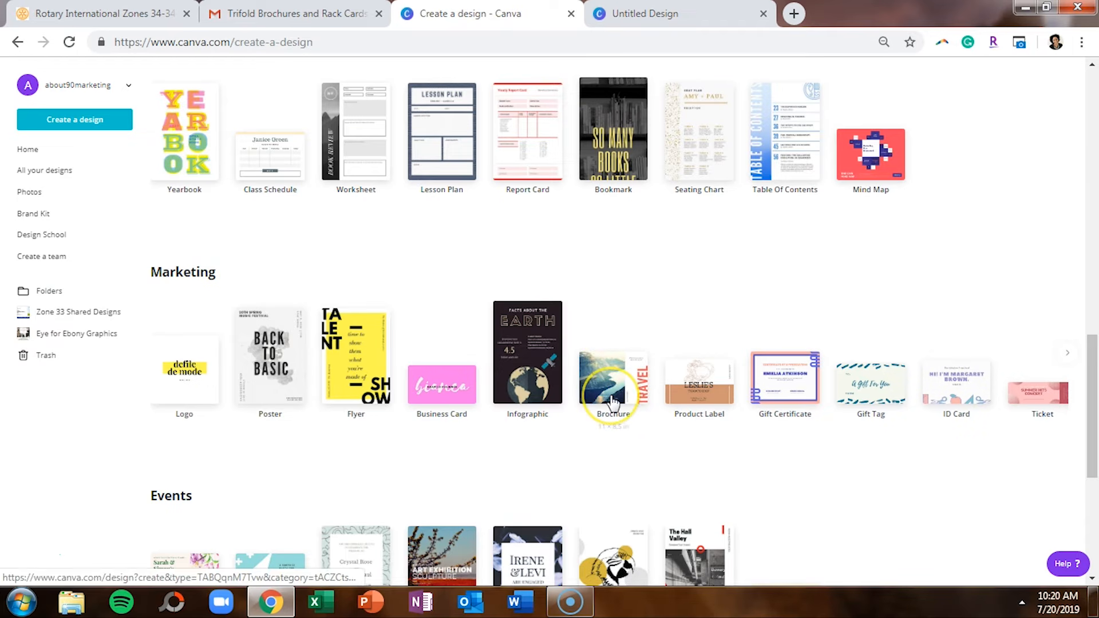
- Start a Brochure design under Marketing and browse the brochure templates list
click(613, 384)
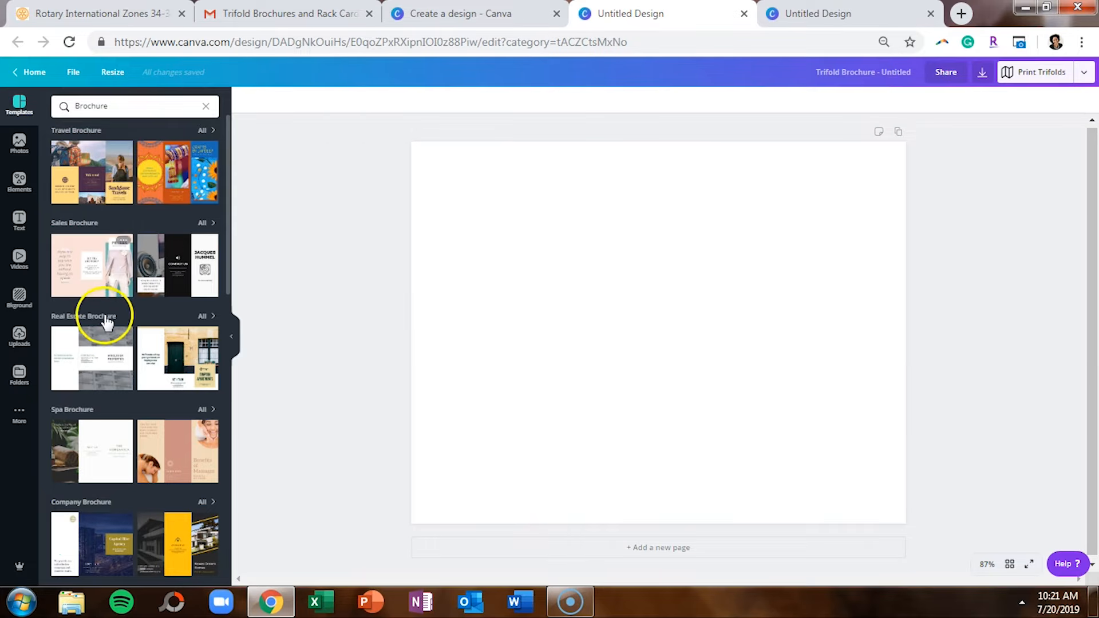
mouse_move(103, 442)
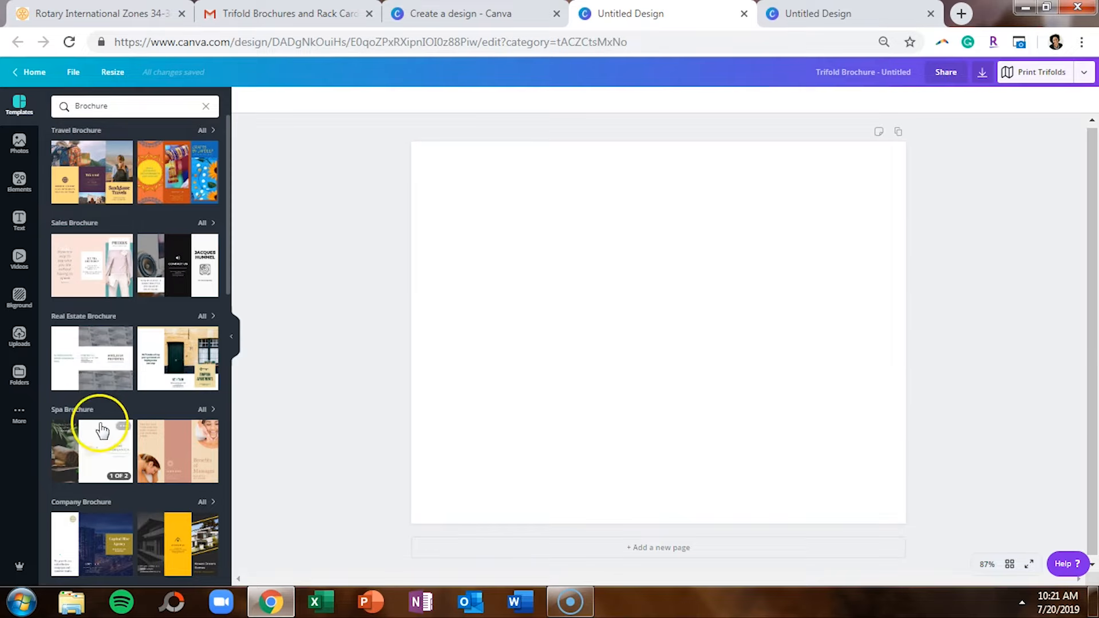
scroll(down, 3)
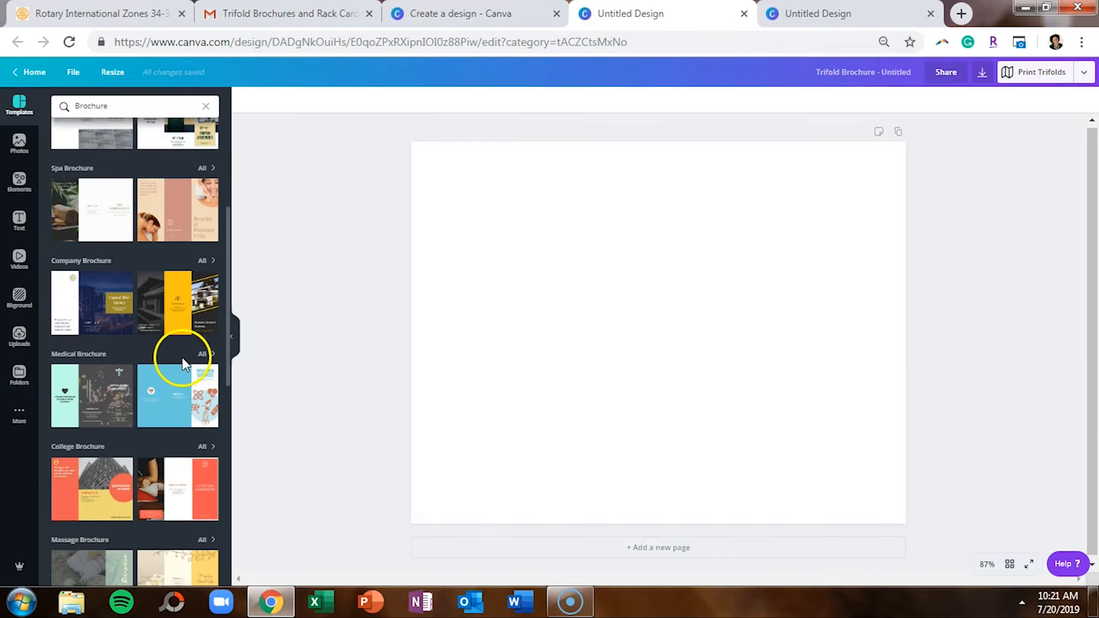
scroll(down, 3)
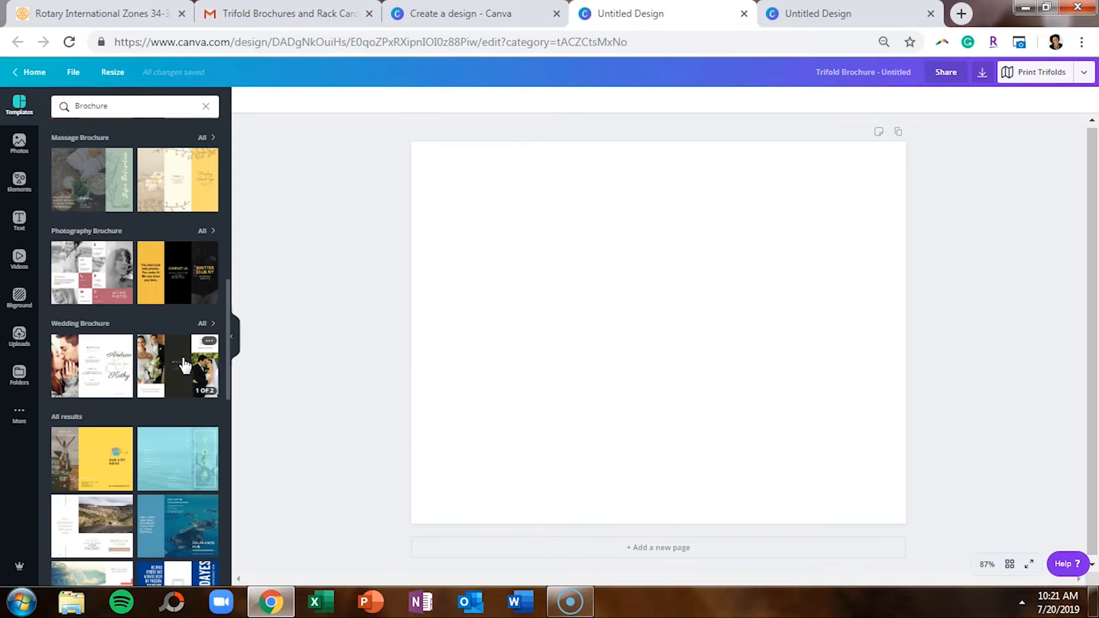
scroll(down, 3)
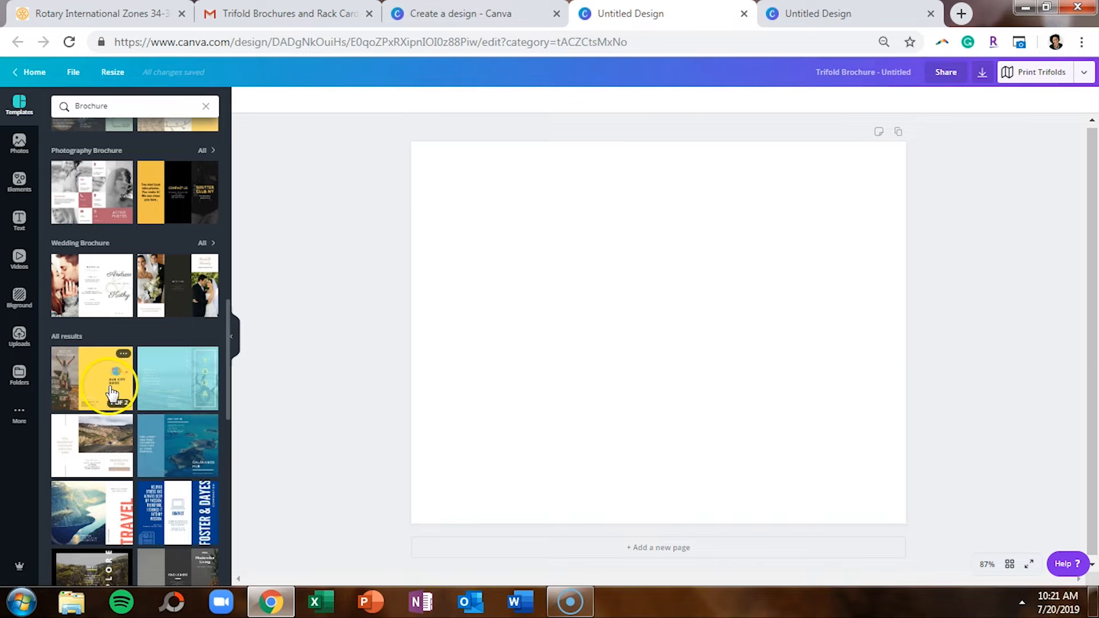
mouse_move(150, 450)
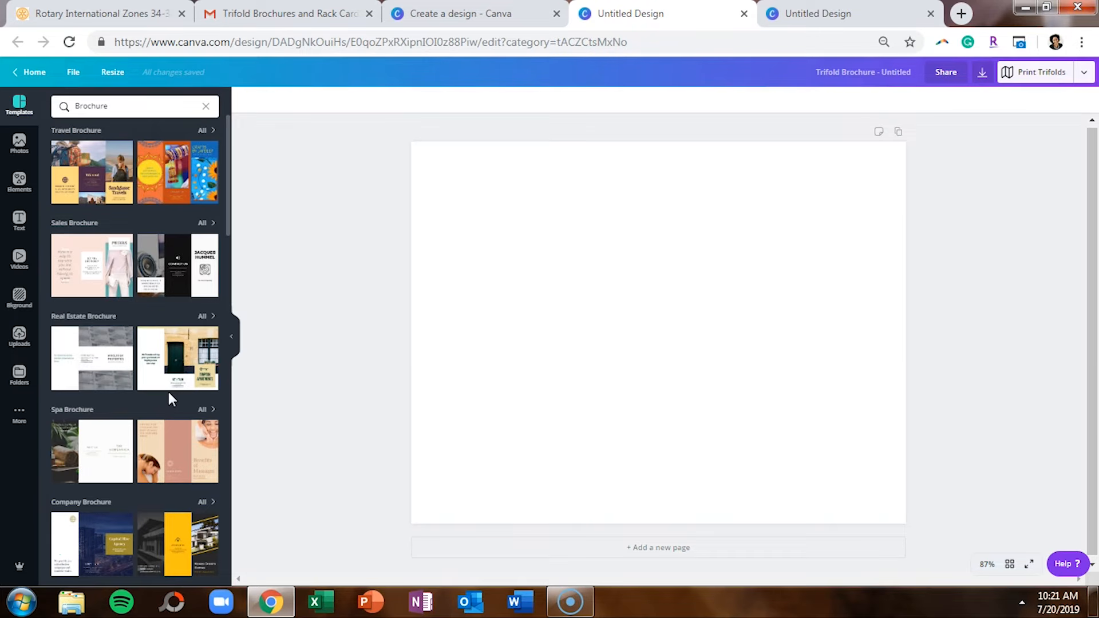
mouse_move(162, 438)
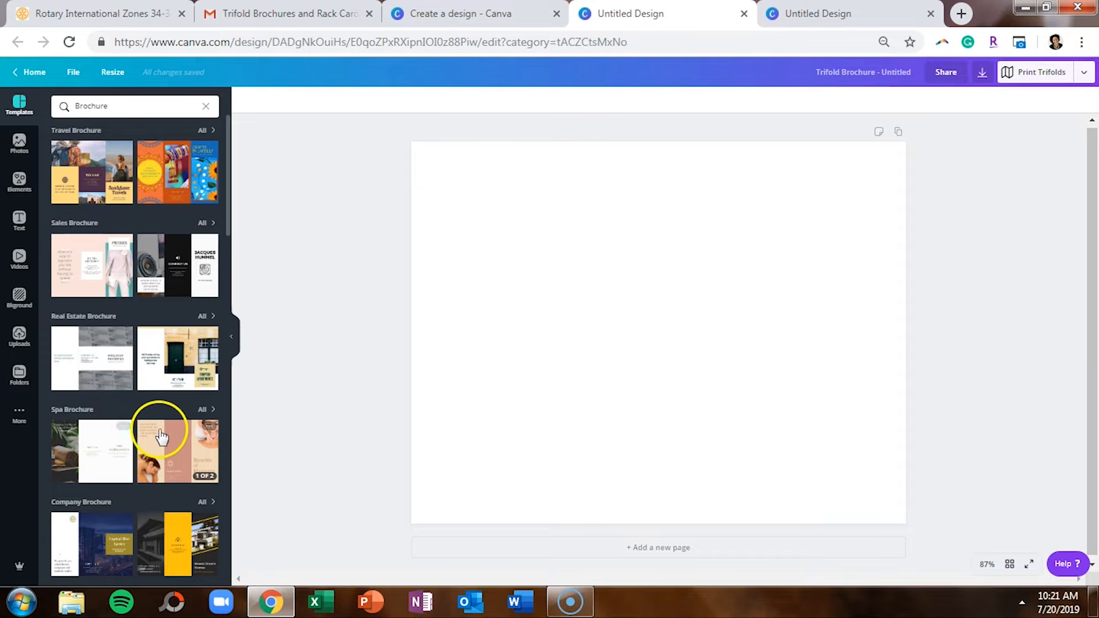
- Open the Peach and Pink Modern Massage Brochure template and apply its page to the design
click(165, 442)
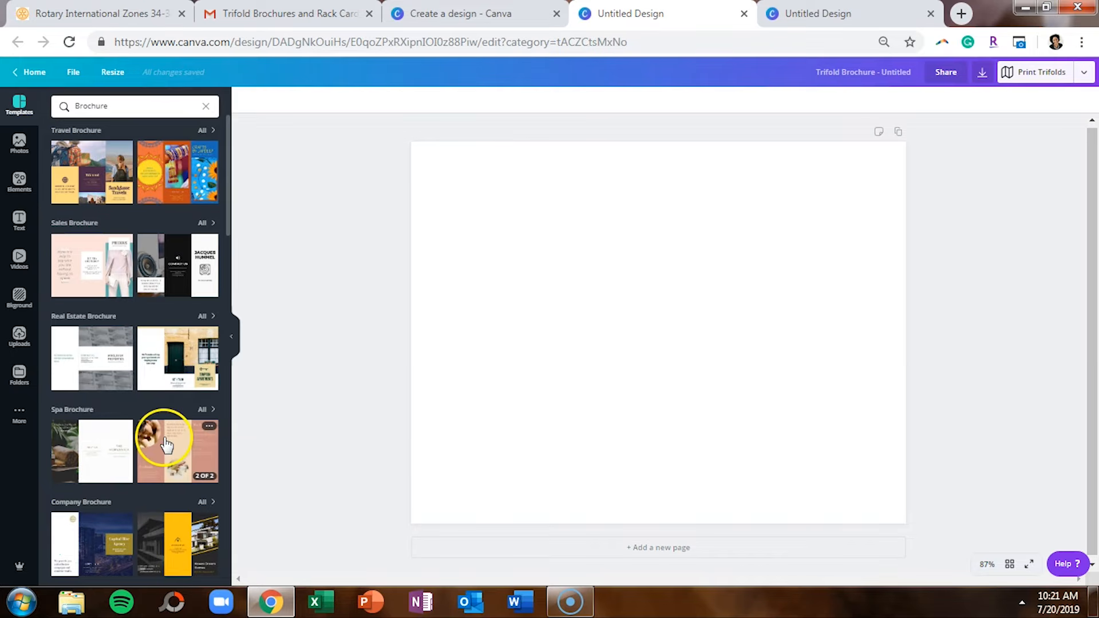
click(172, 449)
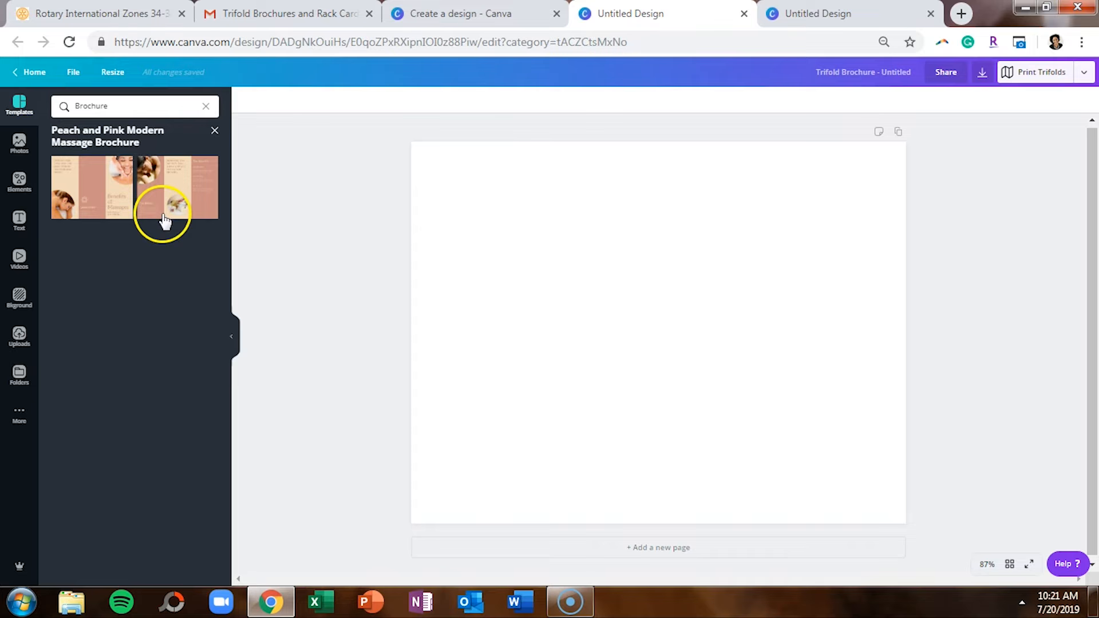
click(166, 204)
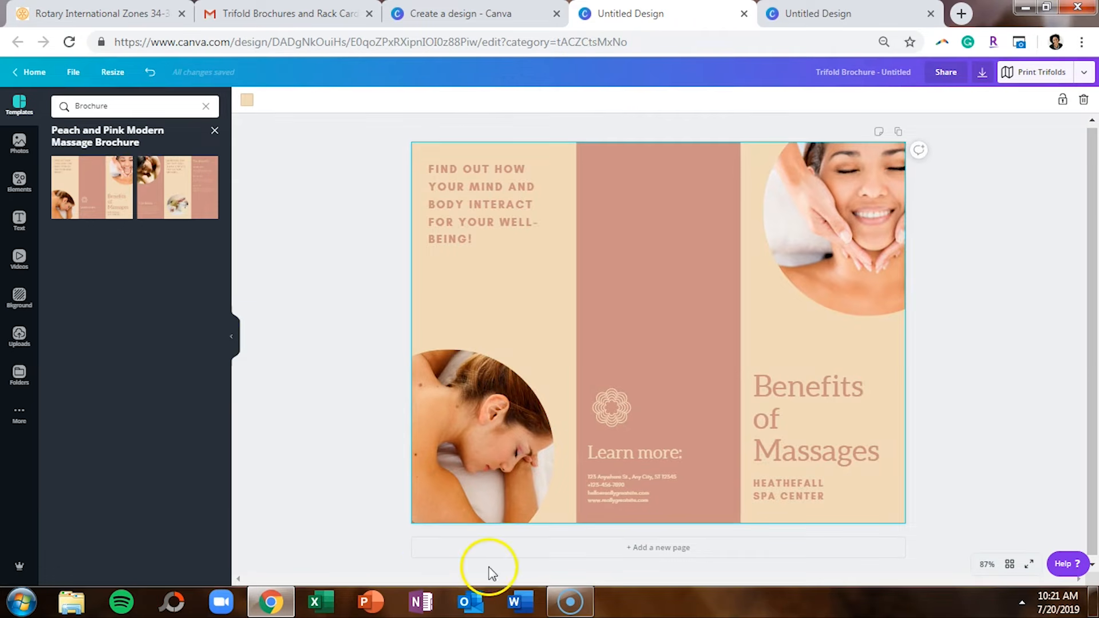
mouse_move(507, 548)
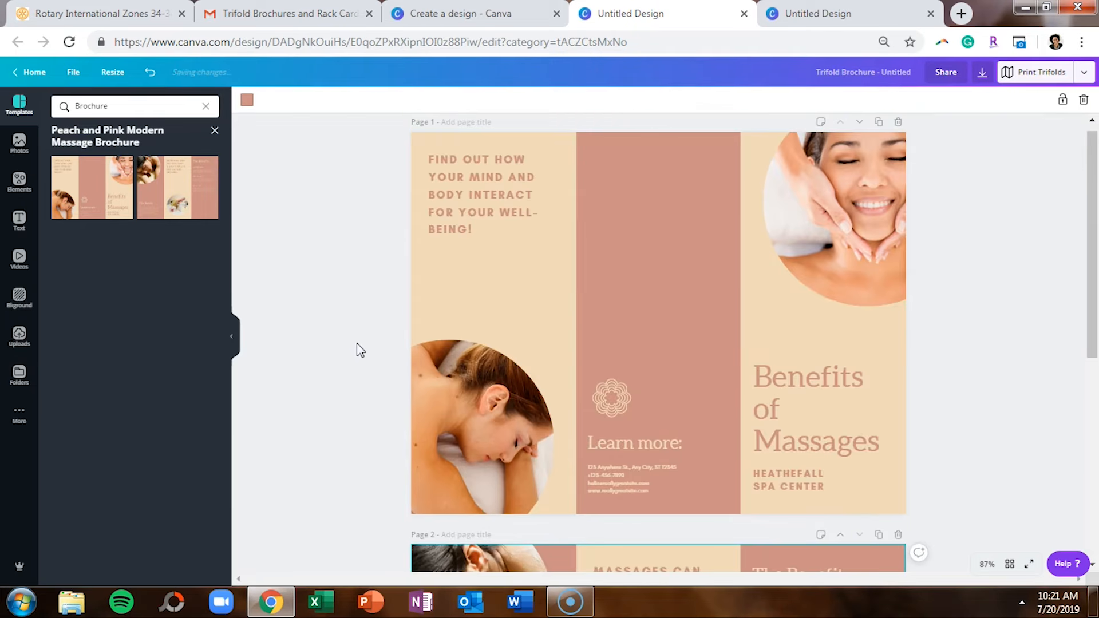
scroll(down, 3)
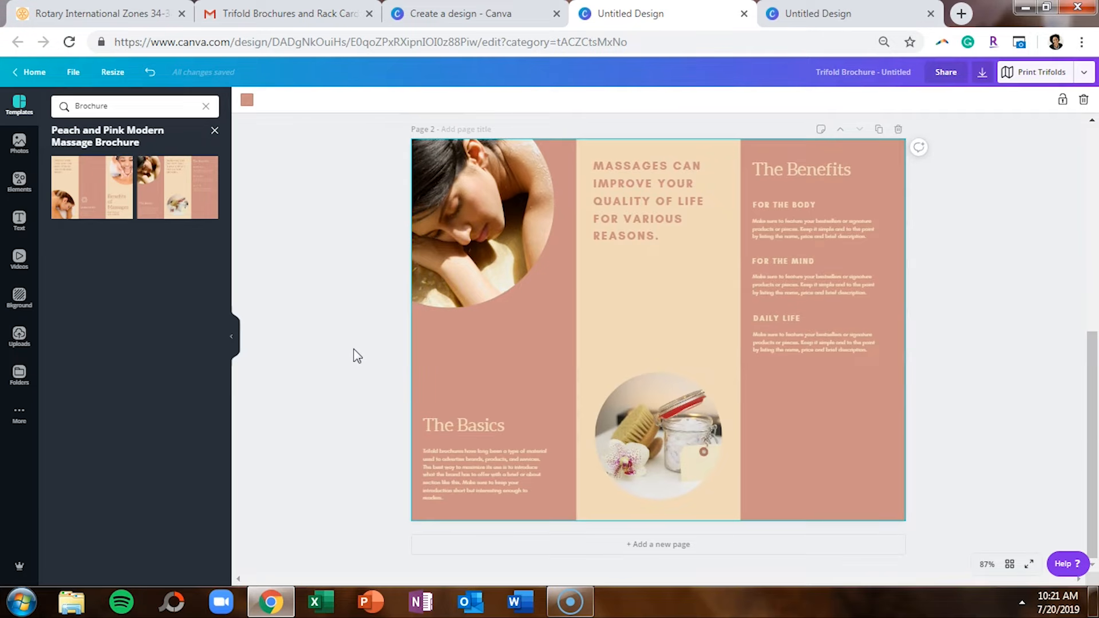
scroll(up, 3)
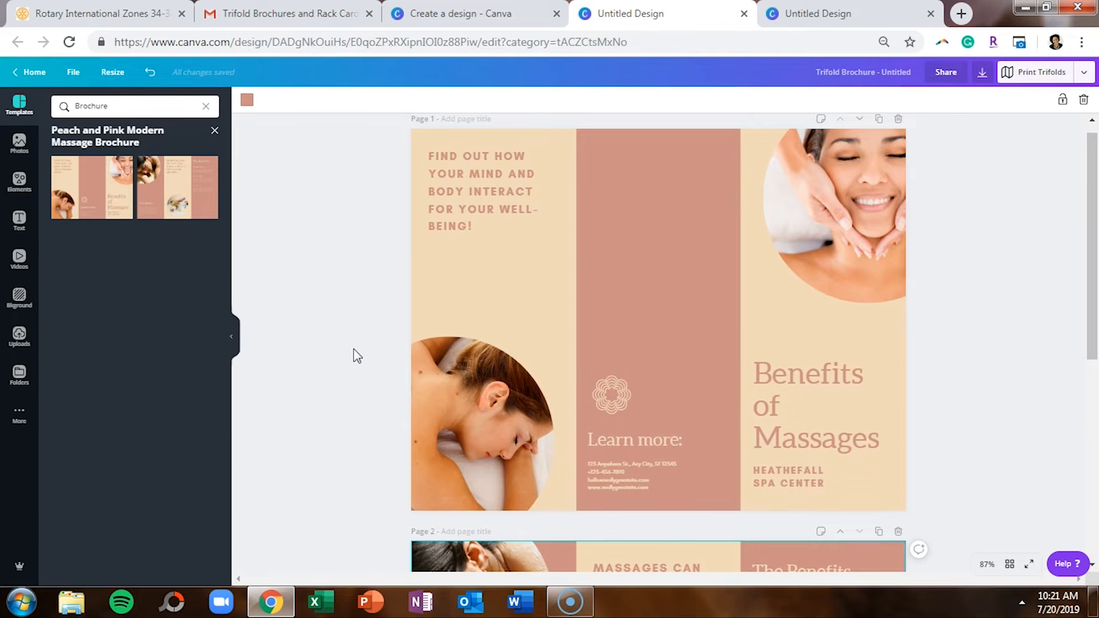
click(474, 237)
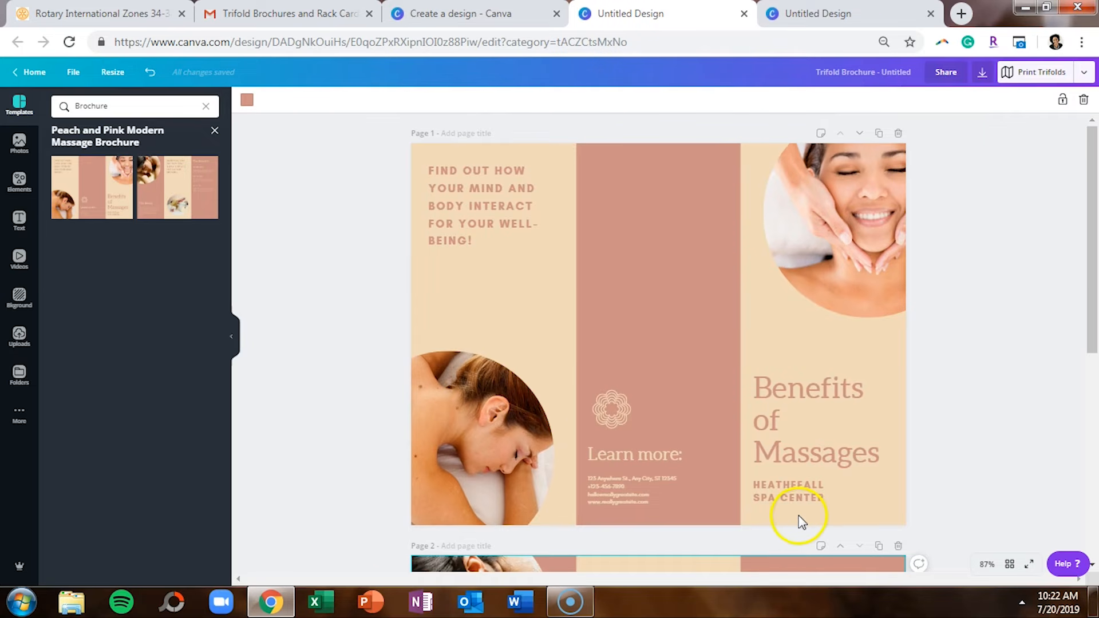
click(657, 375)
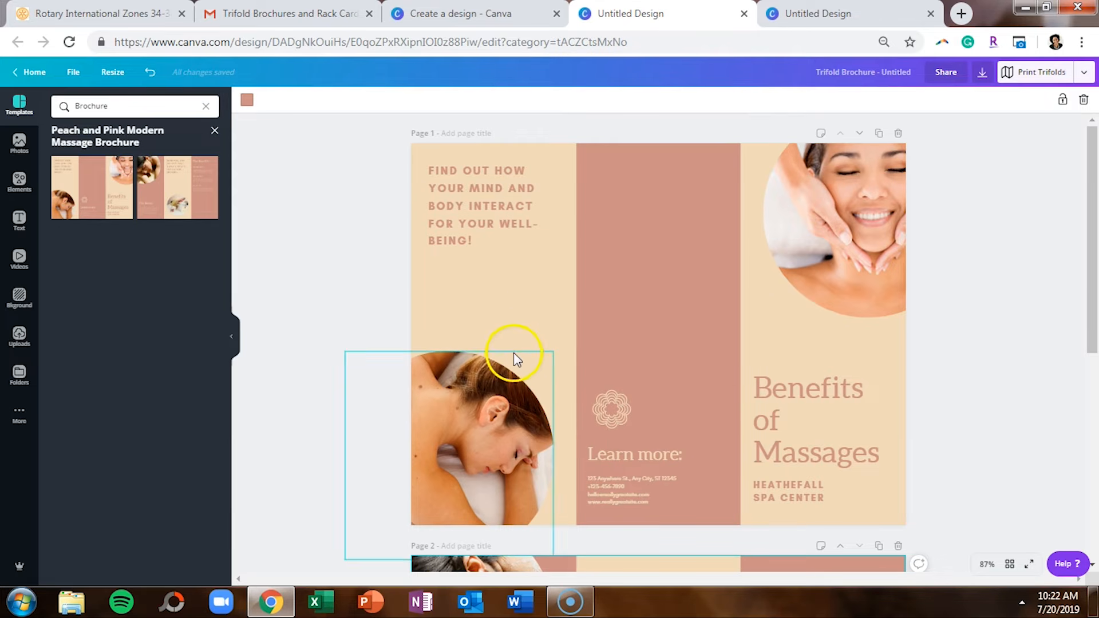
scroll(down, 3)
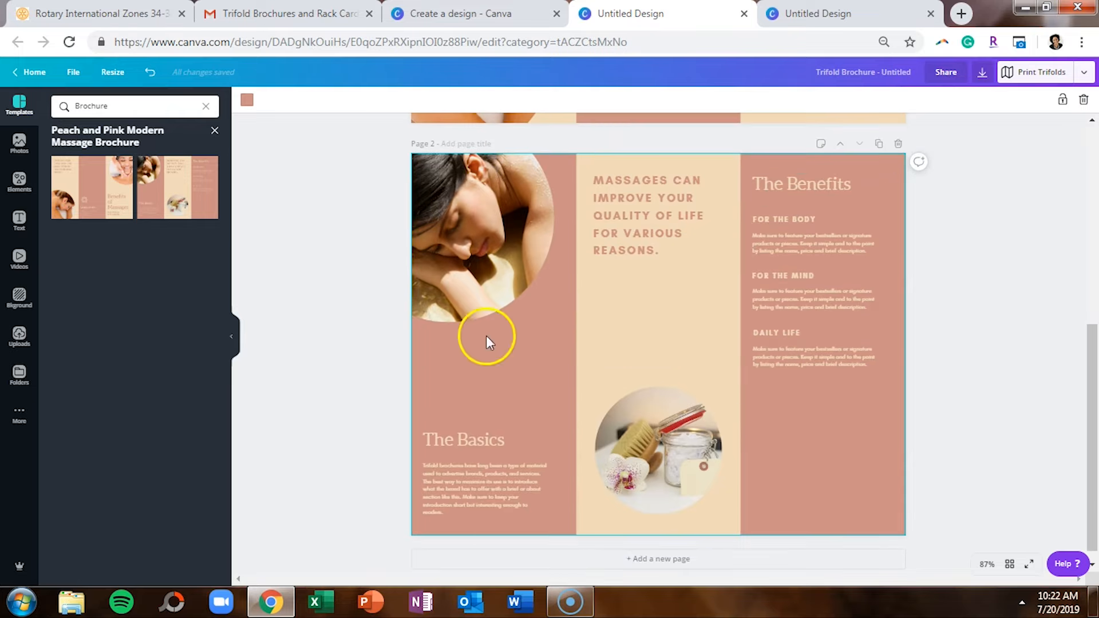
mouse_move(757, 435)
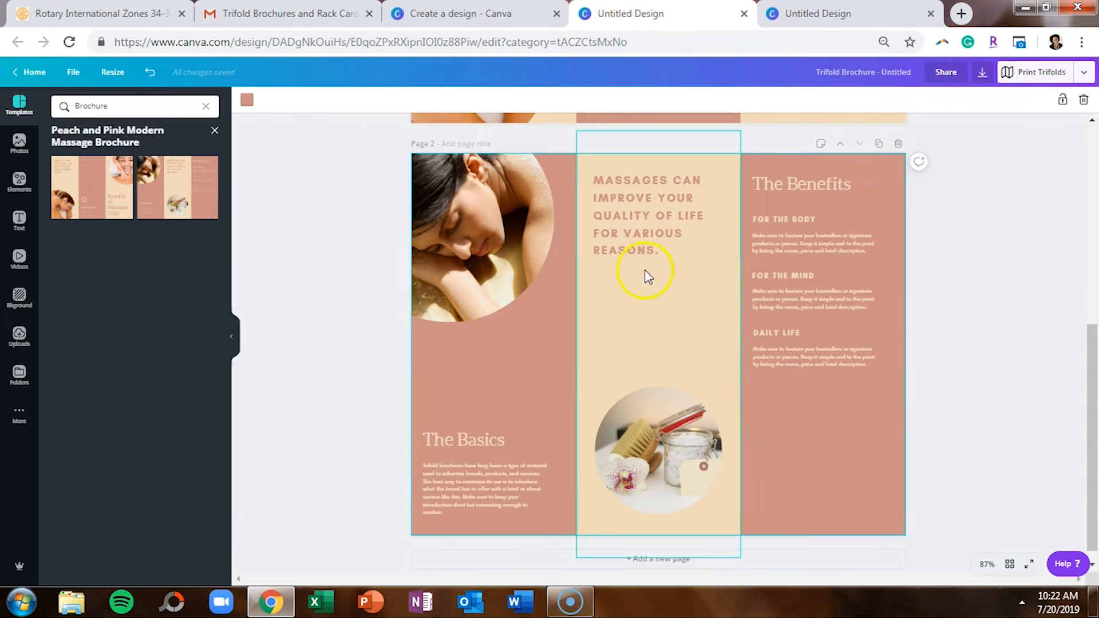
- Select The Basics paragraph, then the resting-woman photo on page 2
click(802, 184)
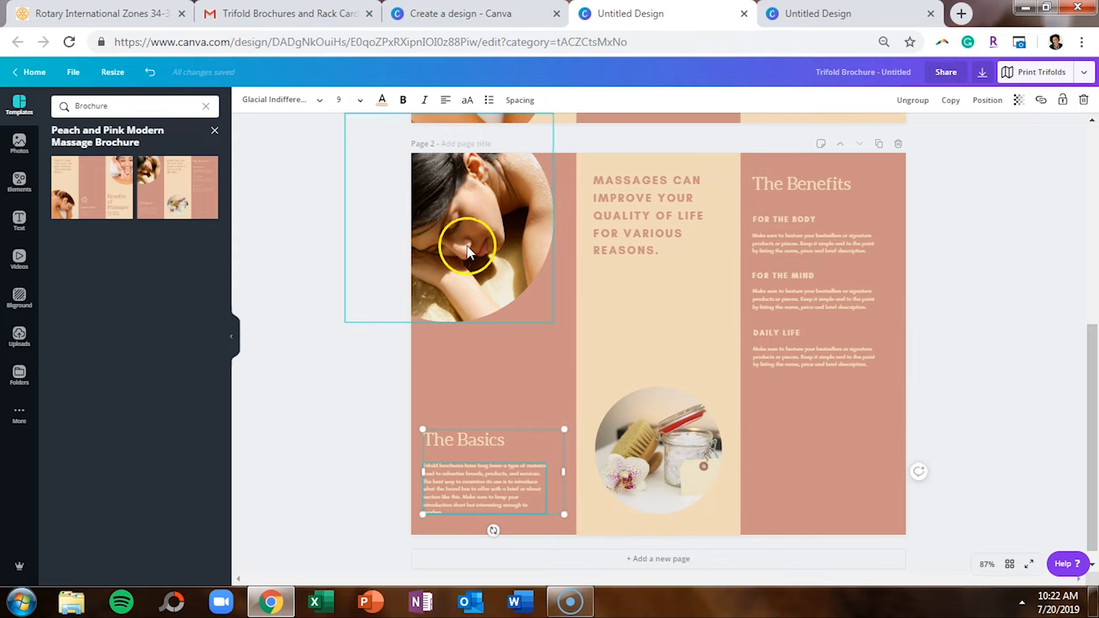
click(636, 329)
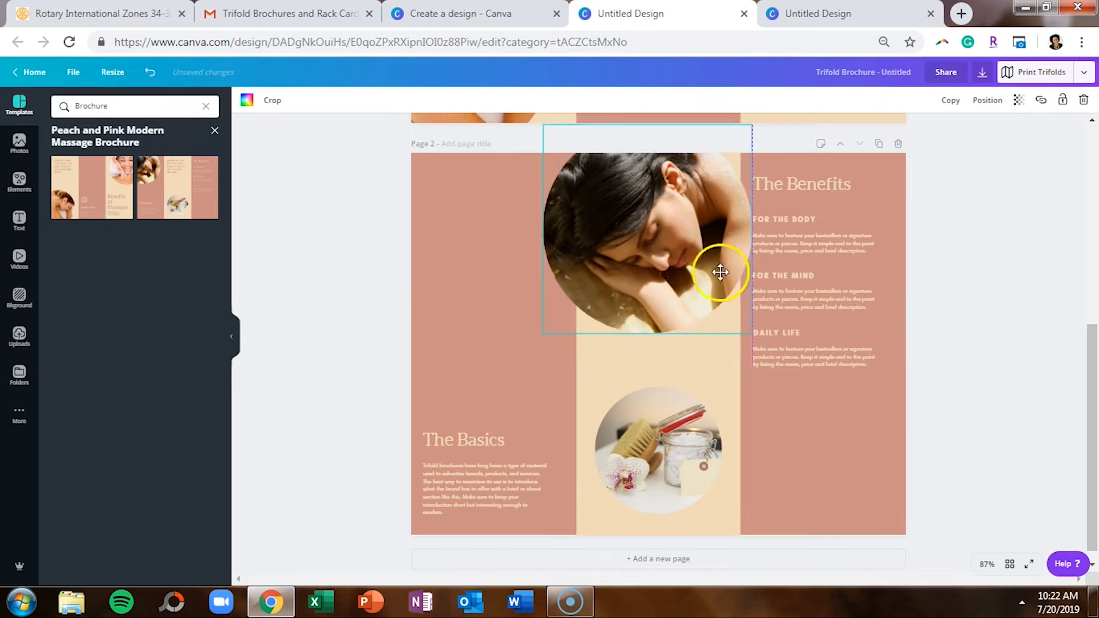
- Drag the resting-woman photo back onto the left panel and select page 2
drag(720, 272, 490, 266)
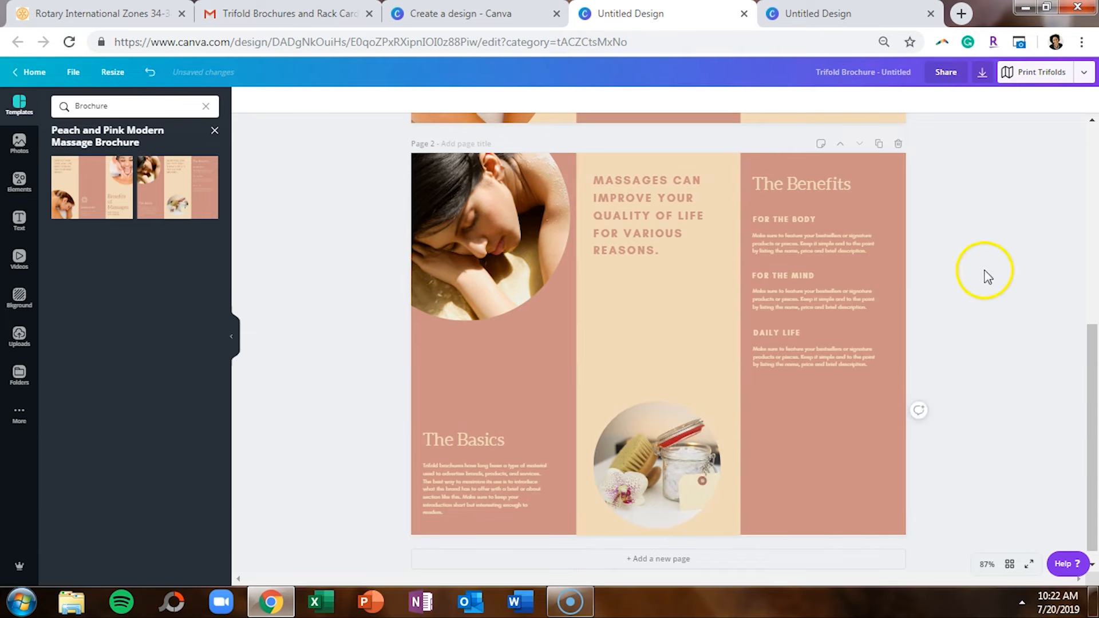
click(516, 290)
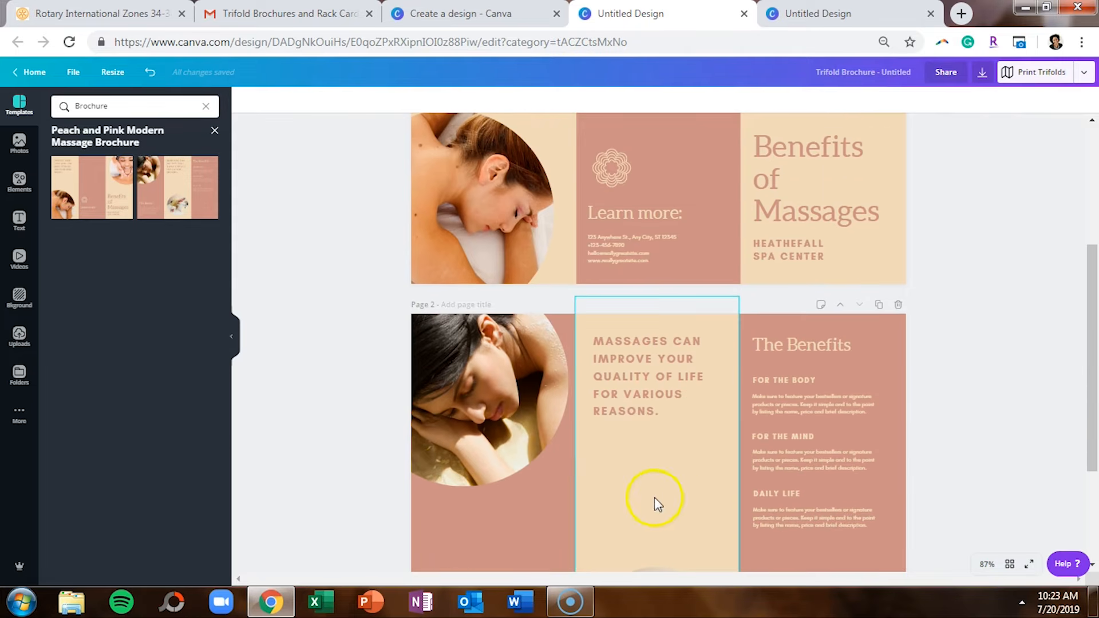
click(829, 502)
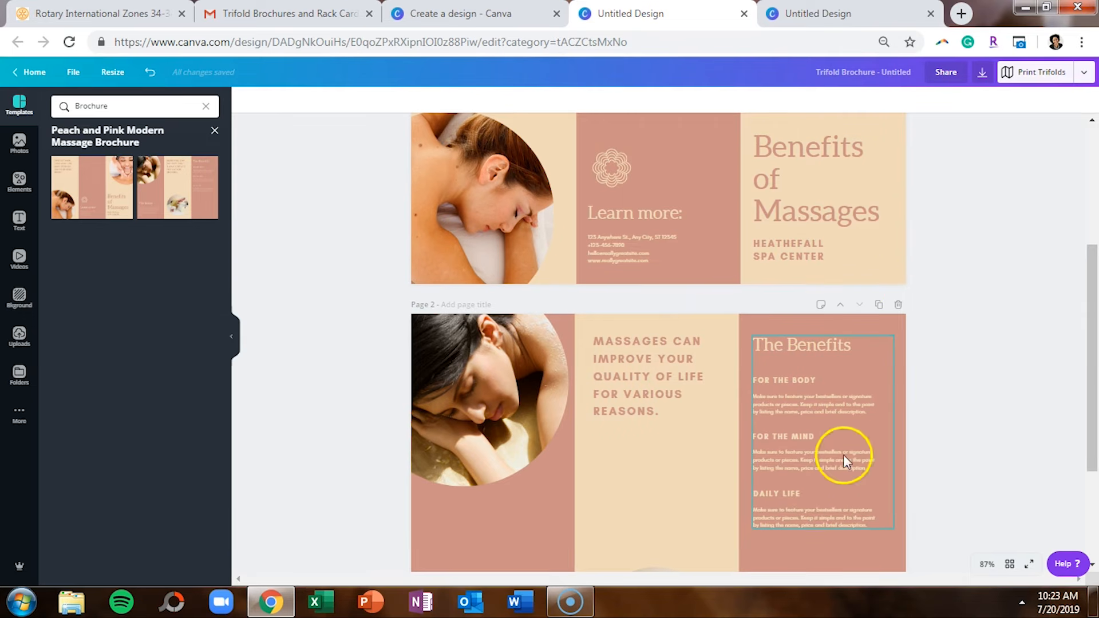
mouse_move(849, 439)
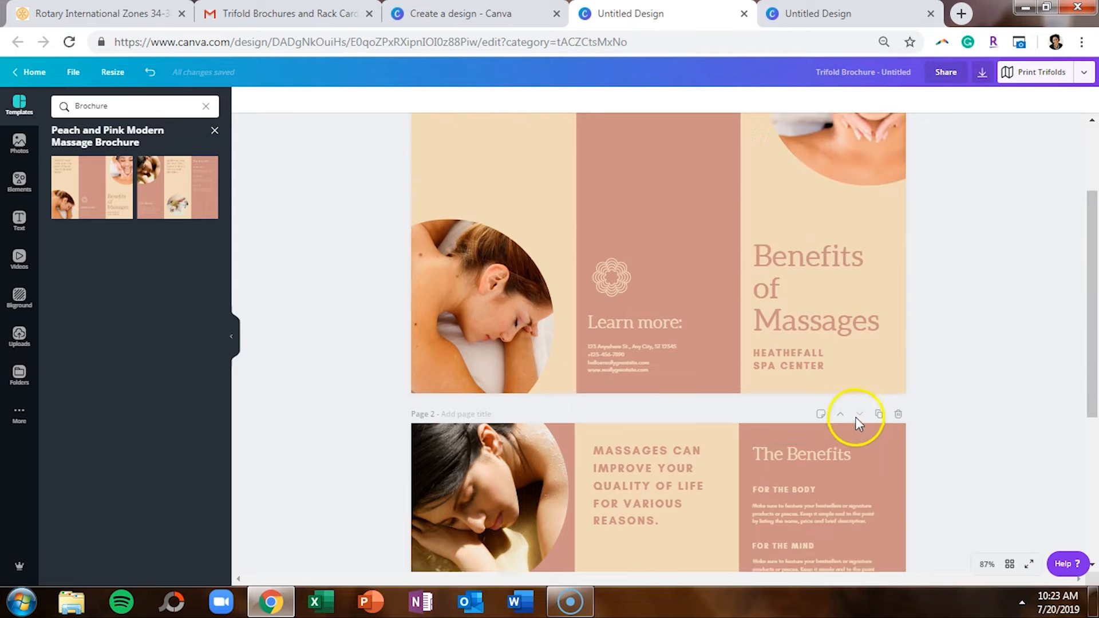
scroll(down, 3)
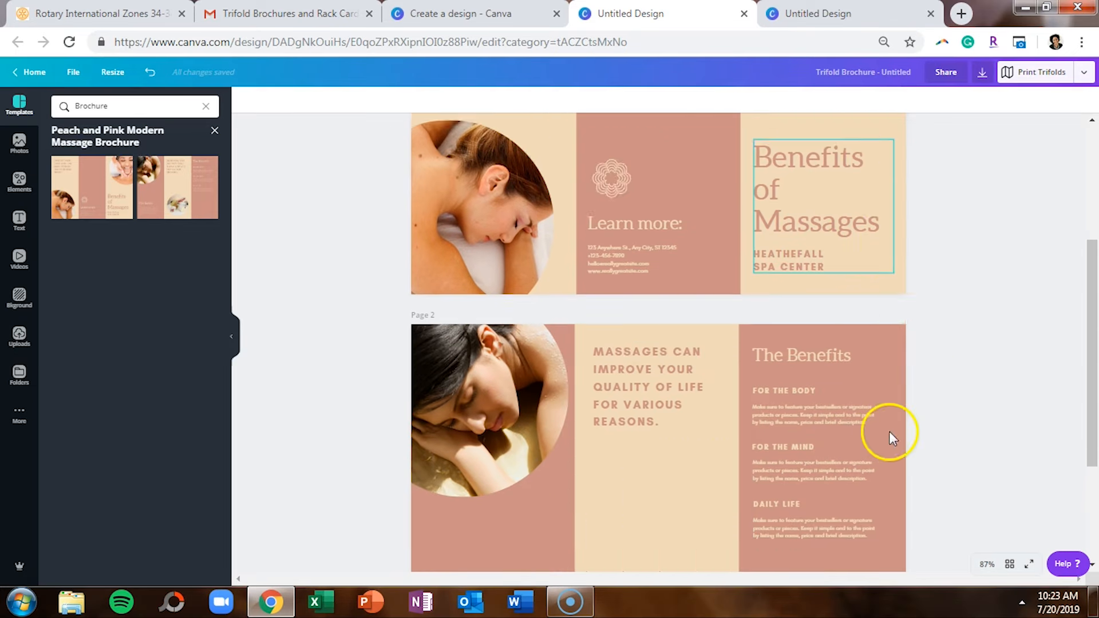
scroll(down, 3)
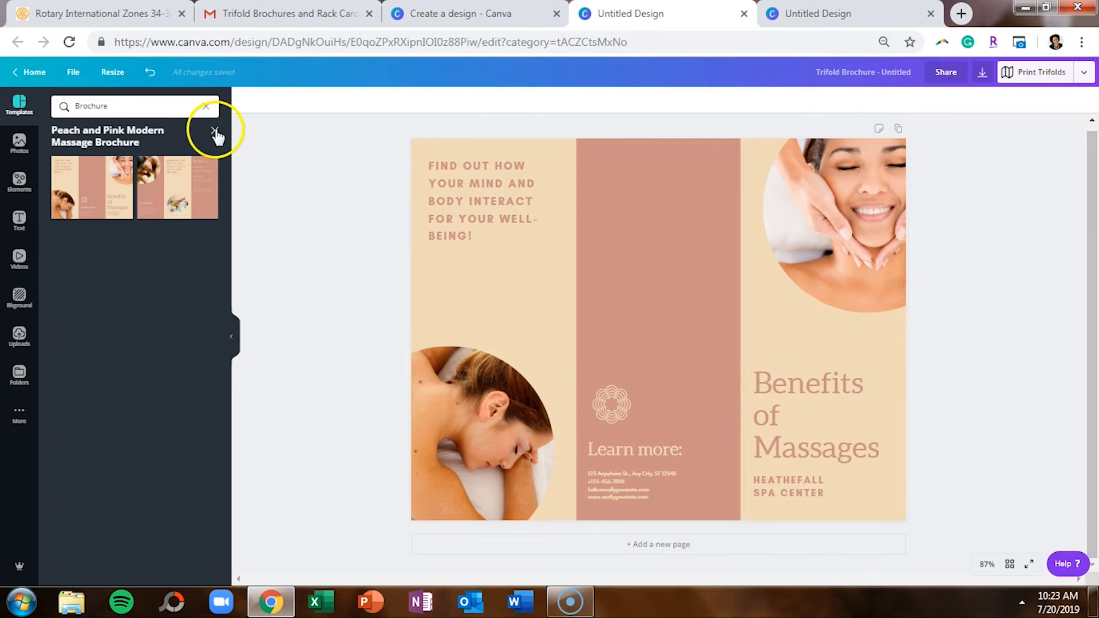
- Add a new page using the White with Plant Photo Massage Trifold Brochure interior layout
click(216, 133)
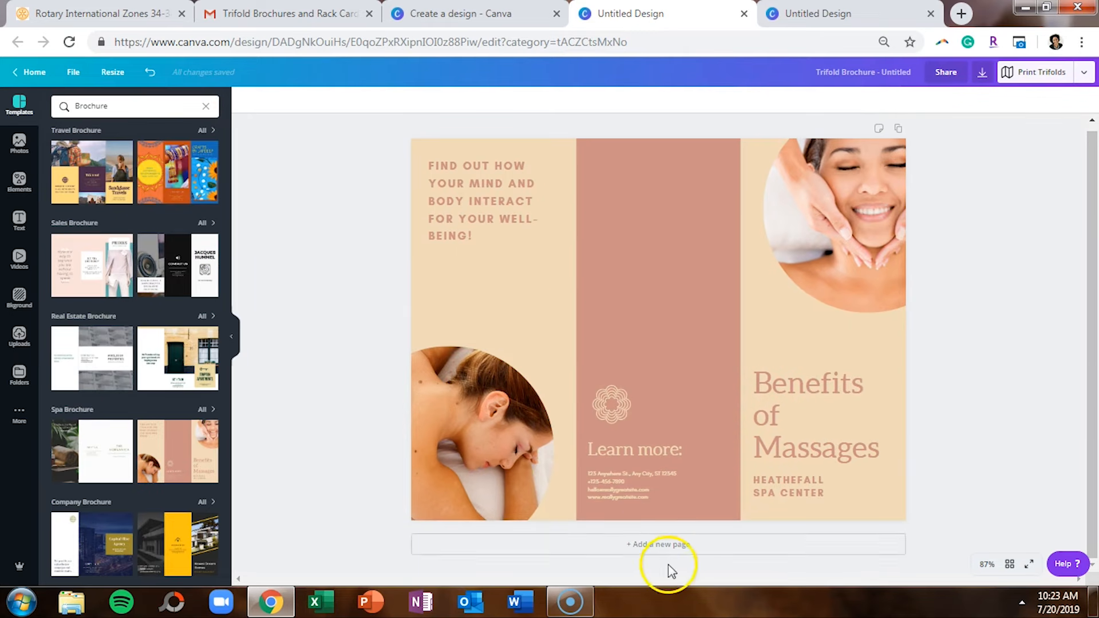
click(658, 545)
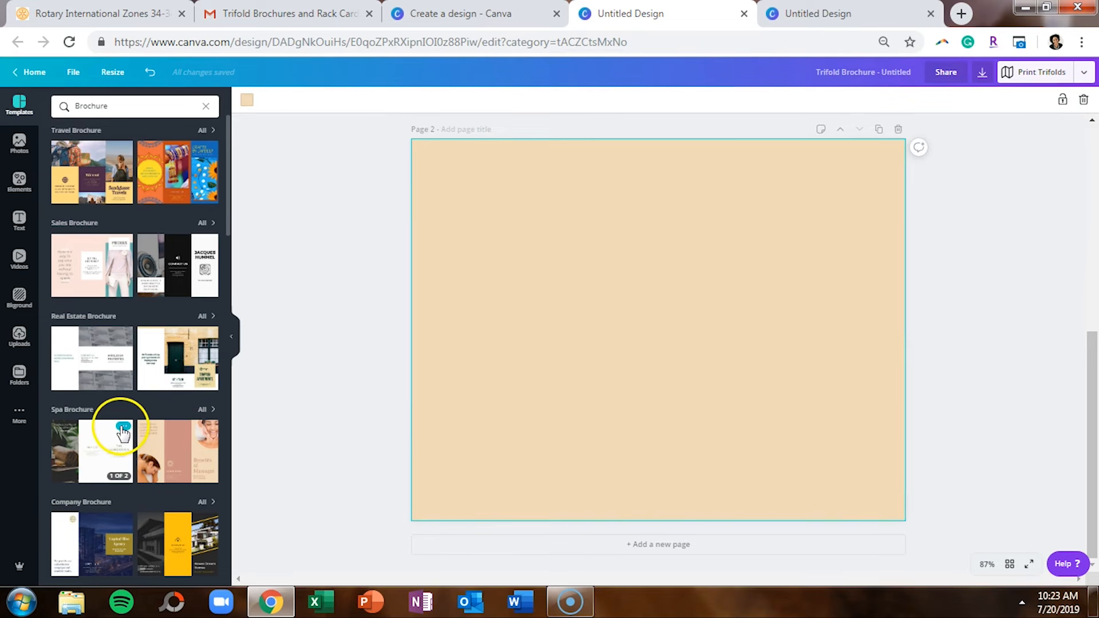
click(91, 450)
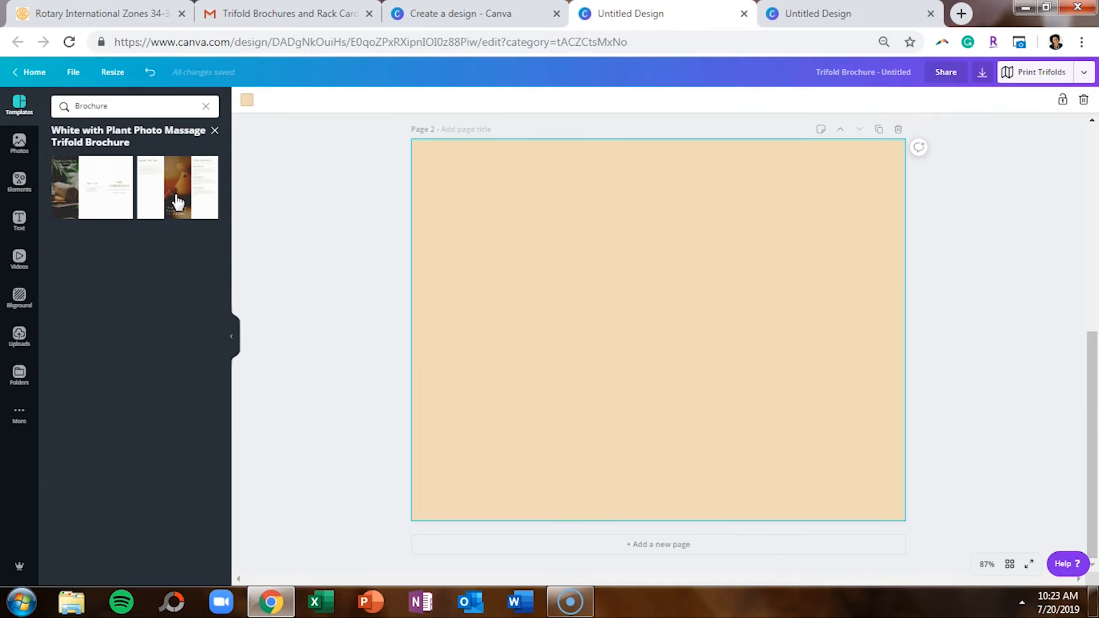
click(177, 187)
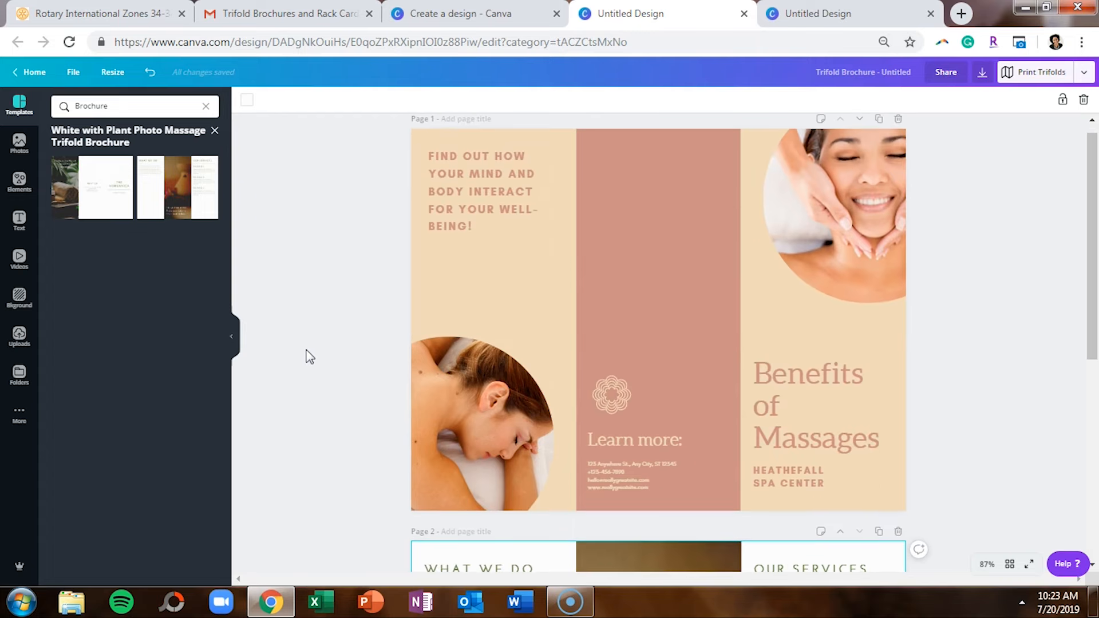
scroll(down, 3)
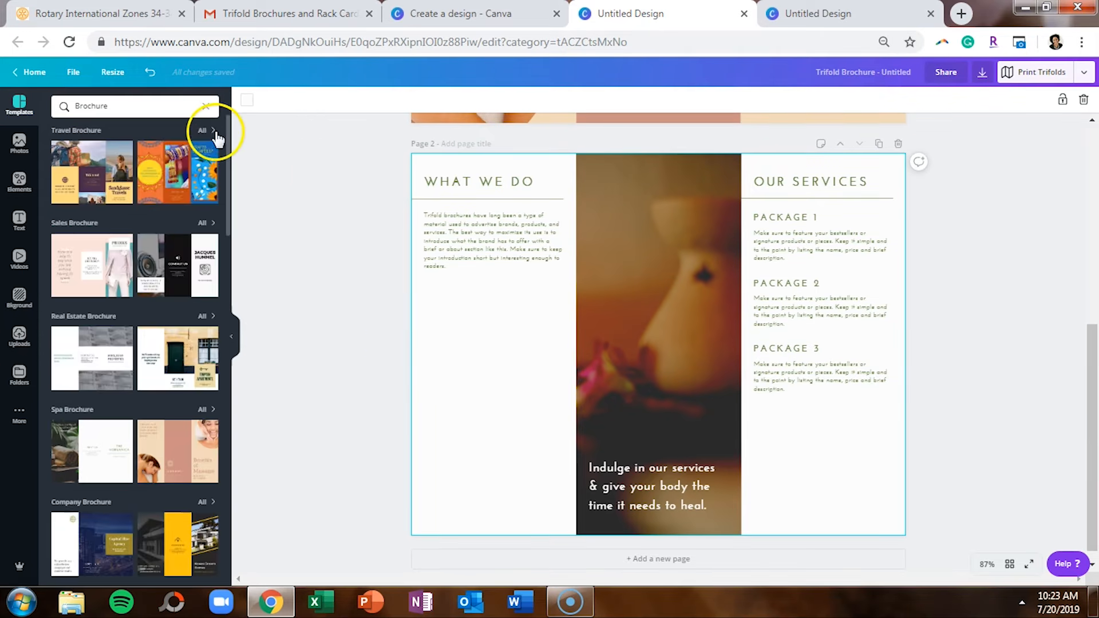
scroll(up, 3)
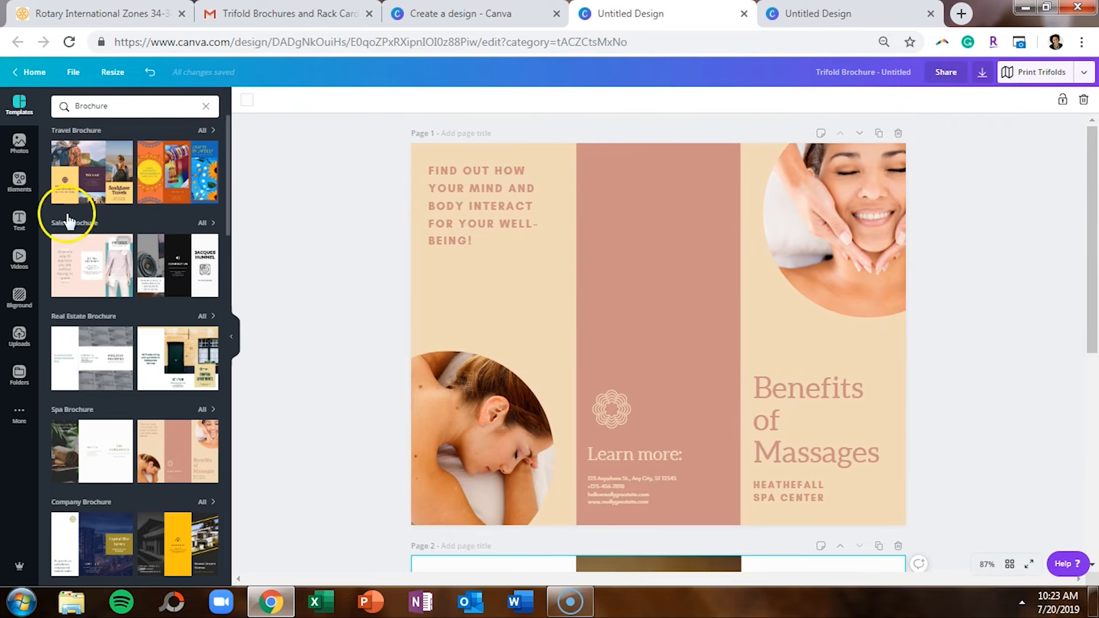
- Search the Photos library for 'spa'
click(18, 143)
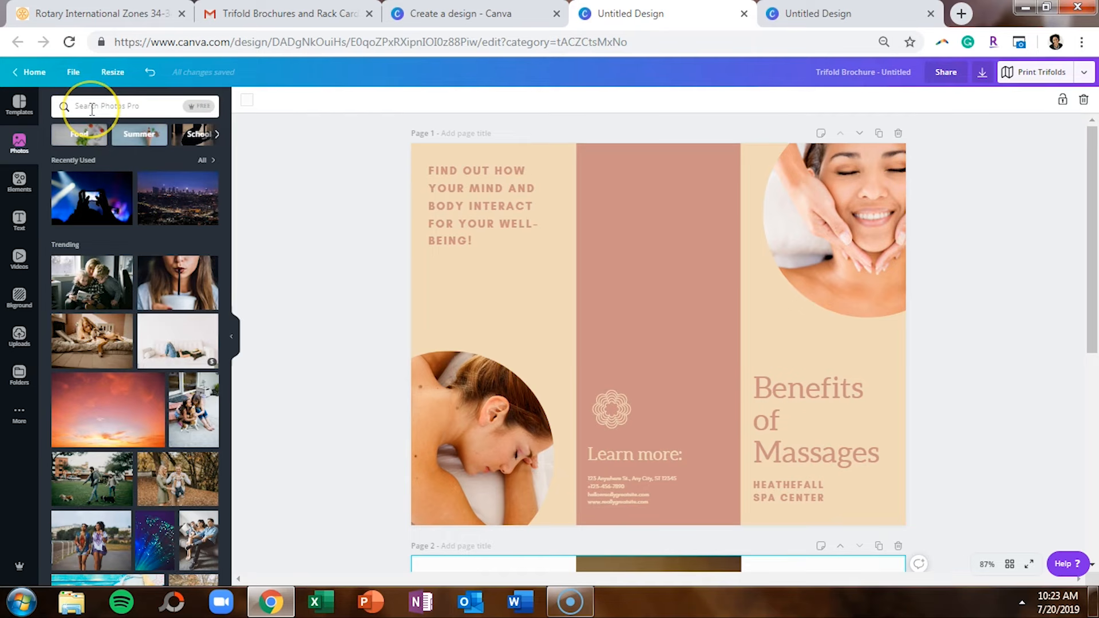
click(114, 106)
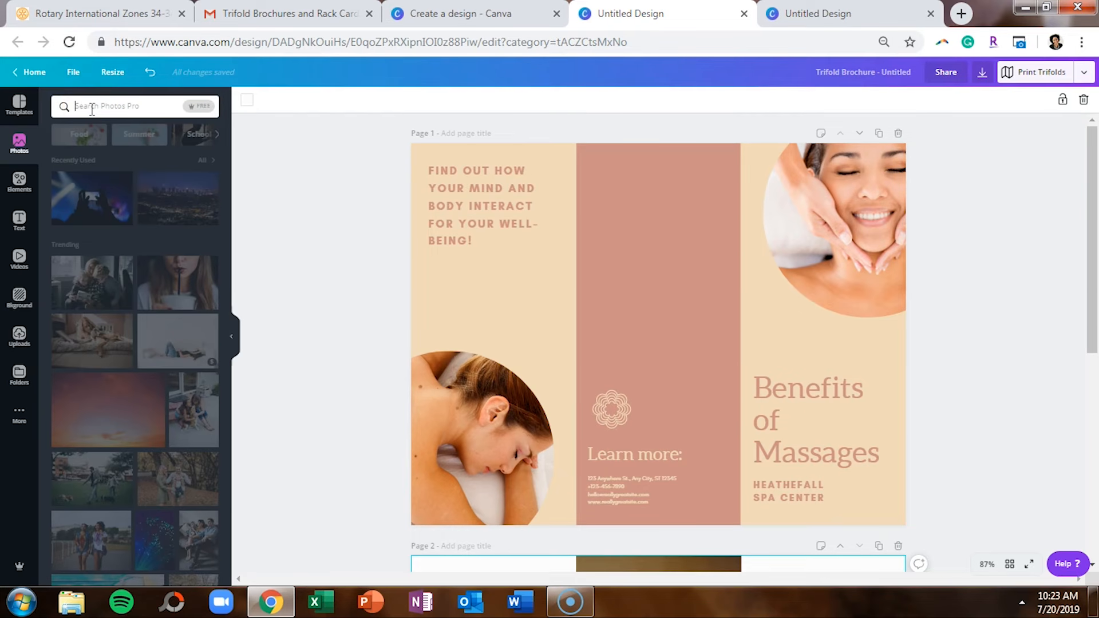
text(s)
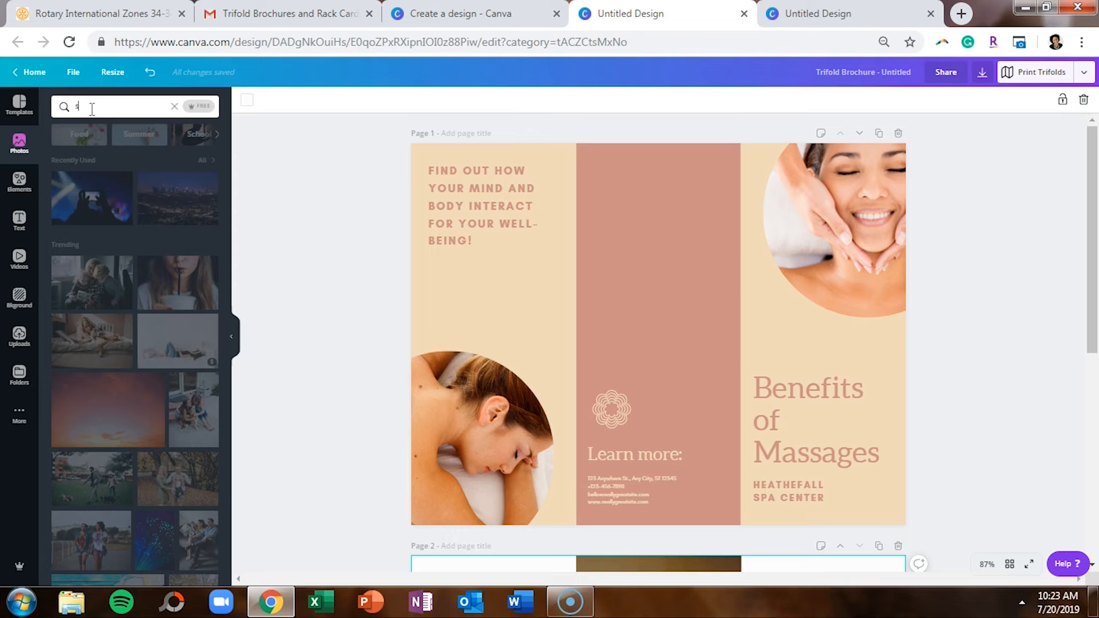
text(pa)
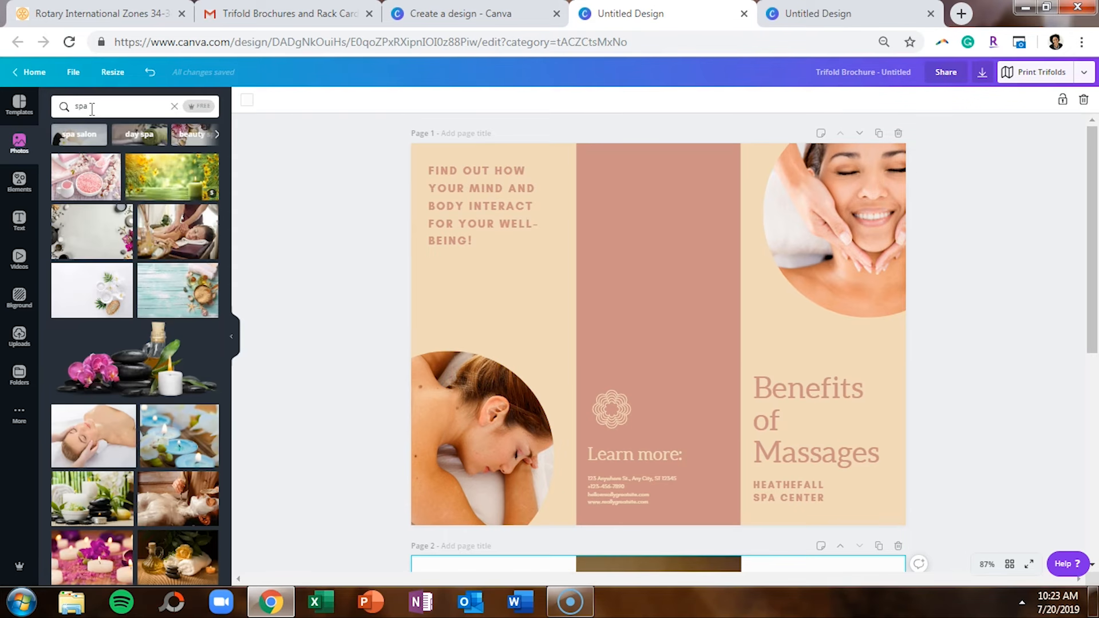
mouse_move(109, 303)
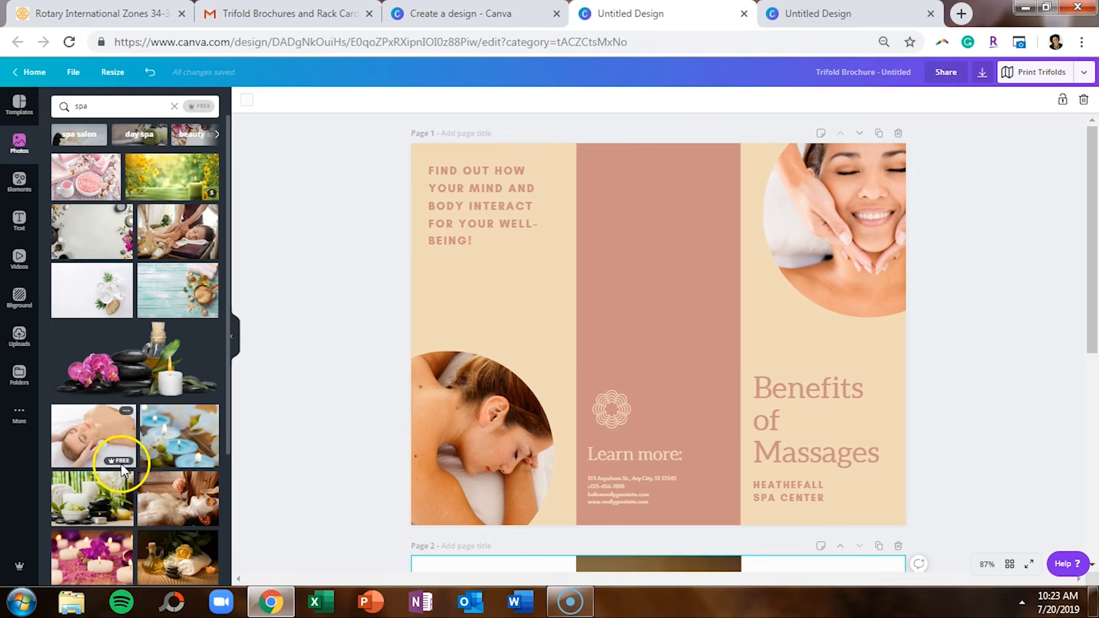
mouse_move(163, 419)
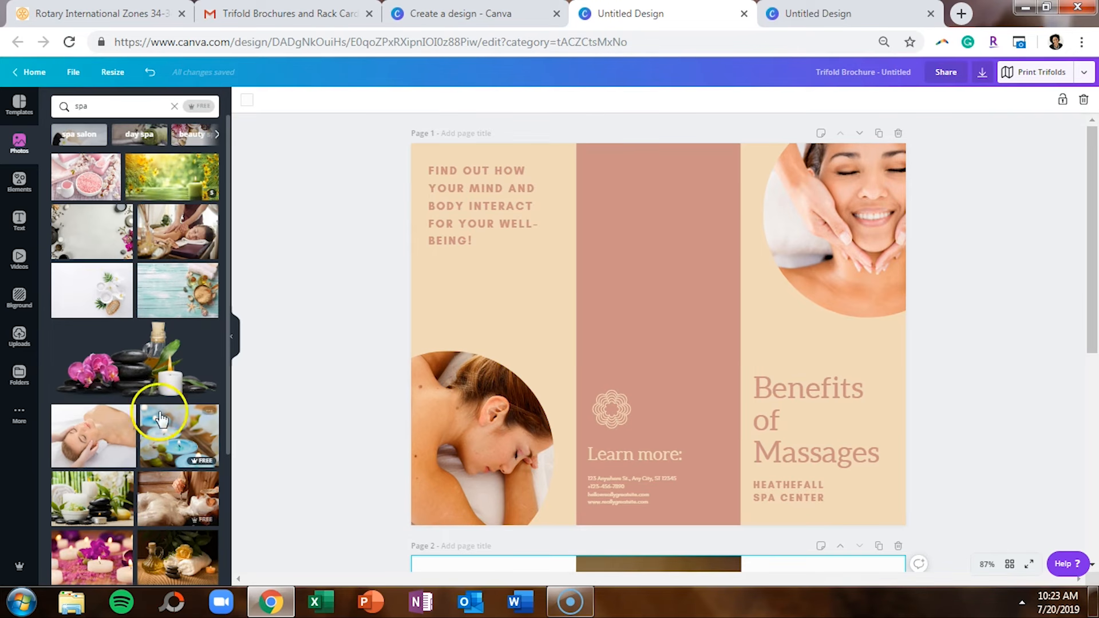
mouse_move(200, 109)
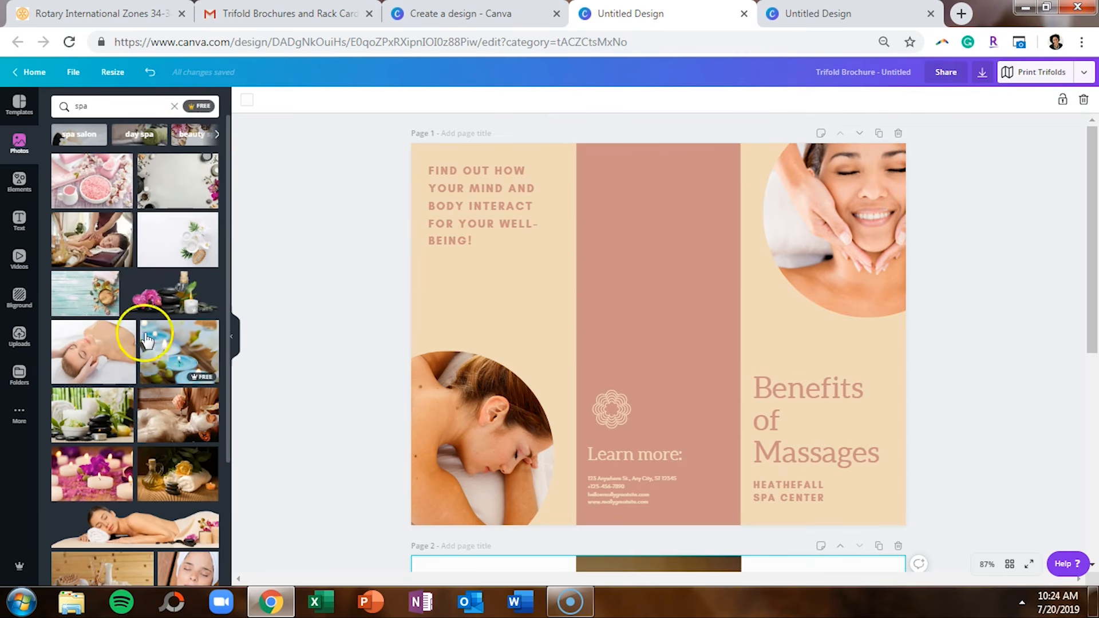
mouse_move(197, 442)
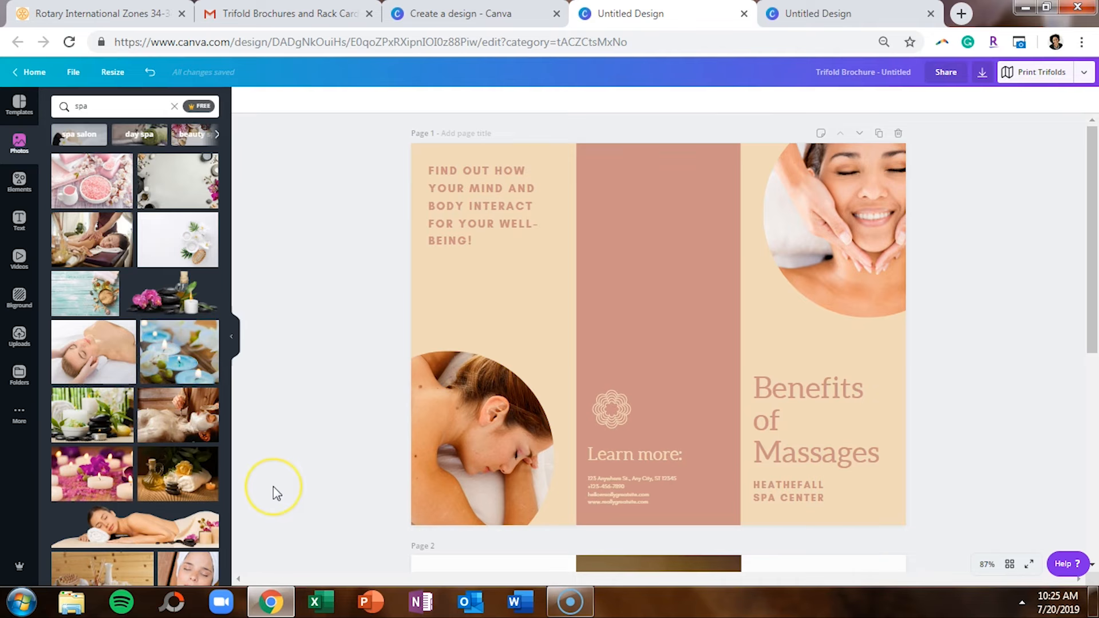
mouse_move(274, 494)
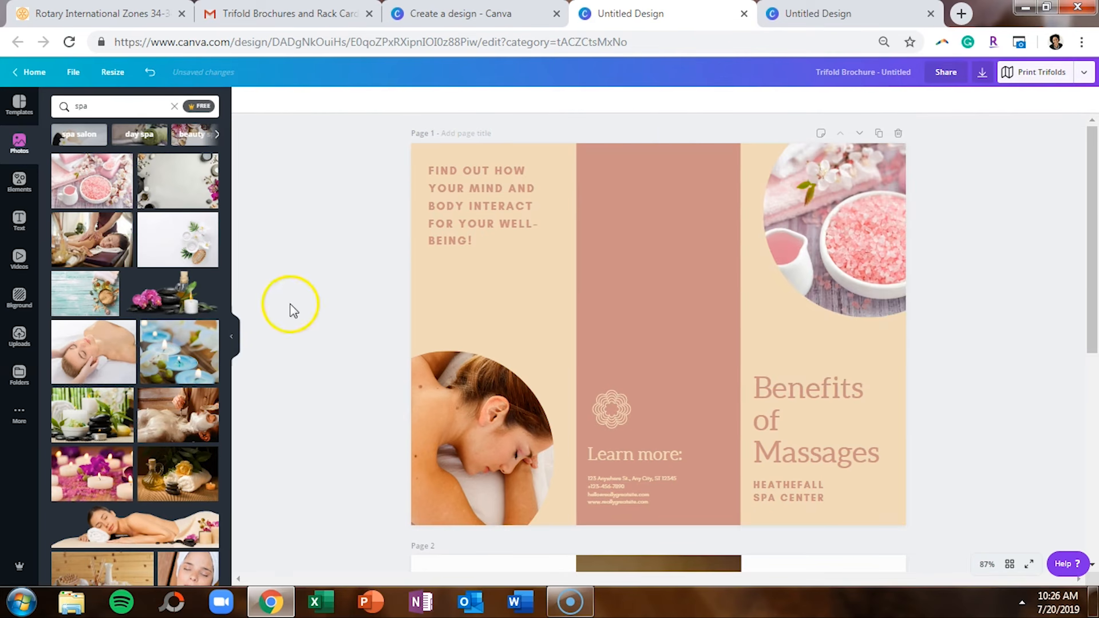
mouse_move(147, 369)
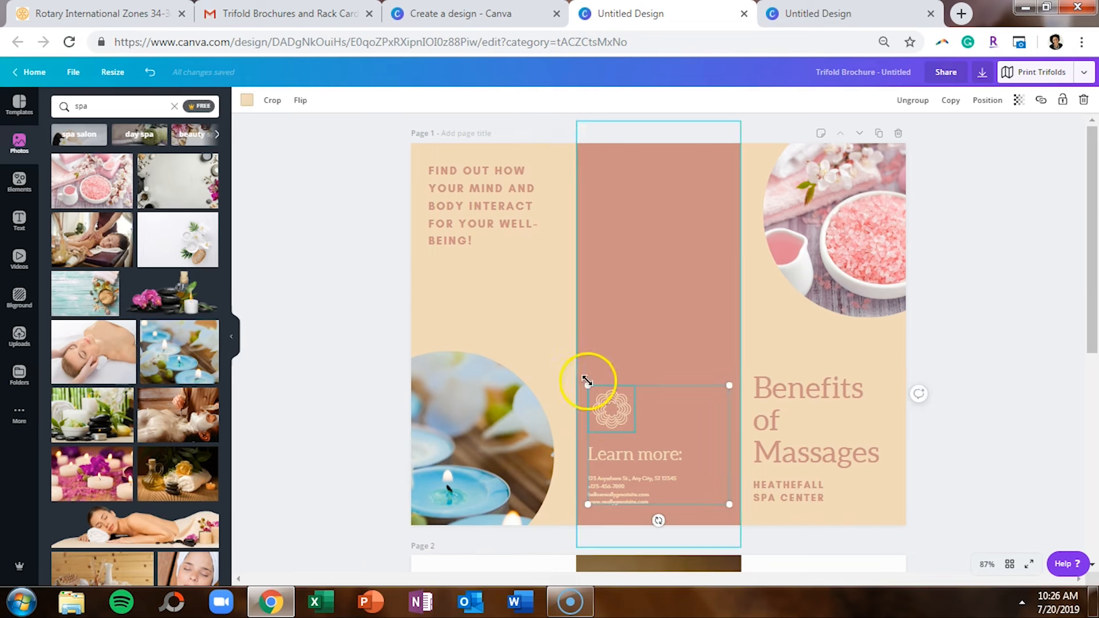
- Swap the front page's circular photos for pink bath salts and blue candles images
click(816, 420)
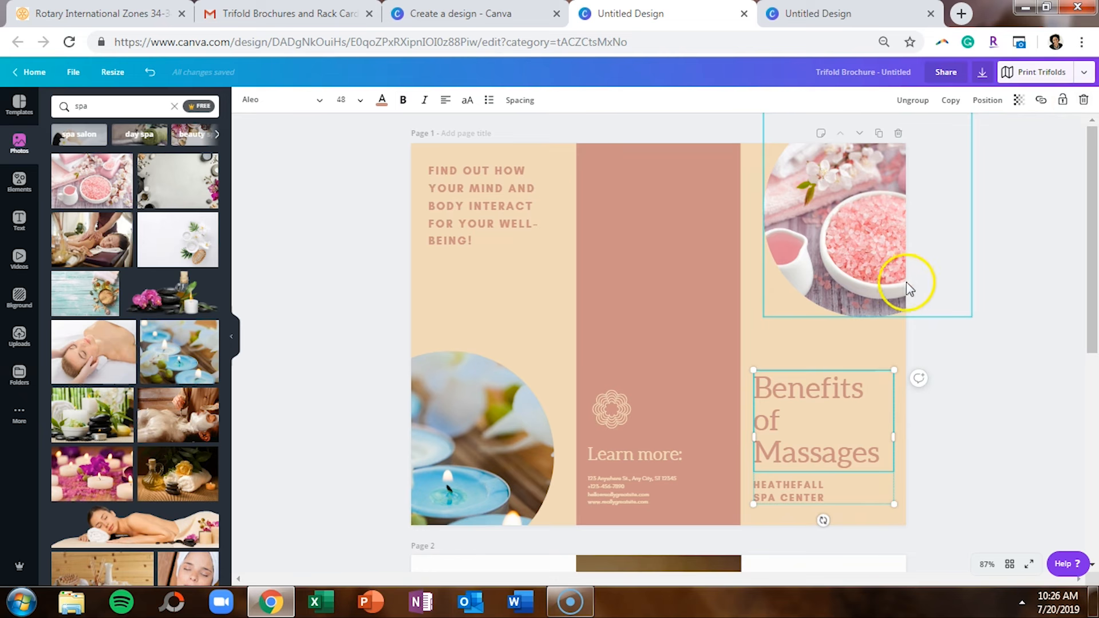
scroll(down, 3)
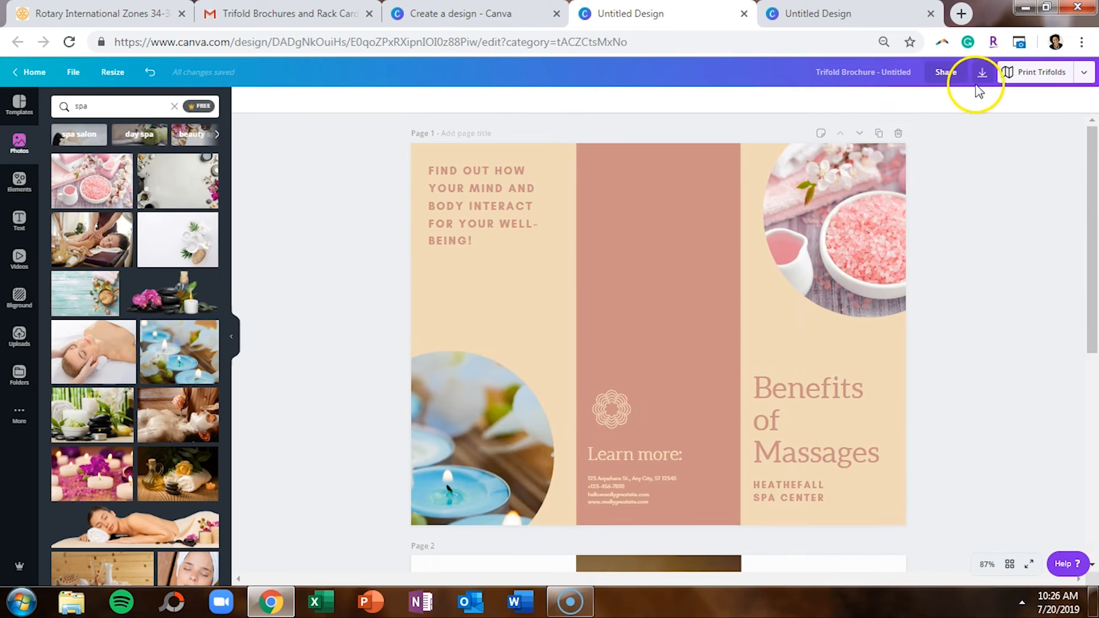
- Open the download options and choose PDF Print as the file type
click(982, 72)
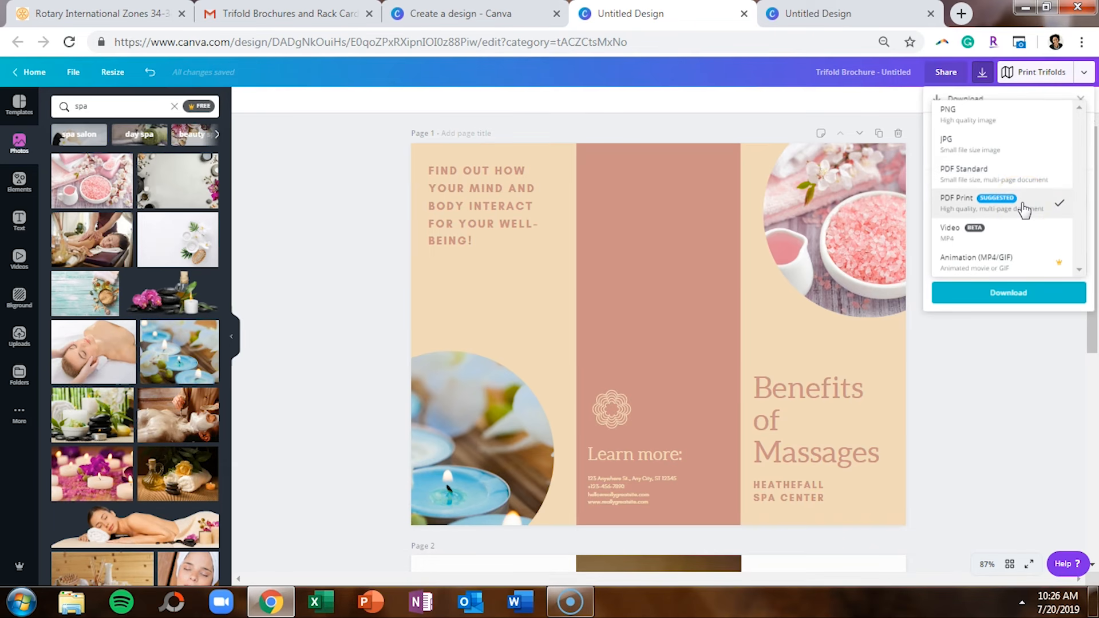
click(1008, 204)
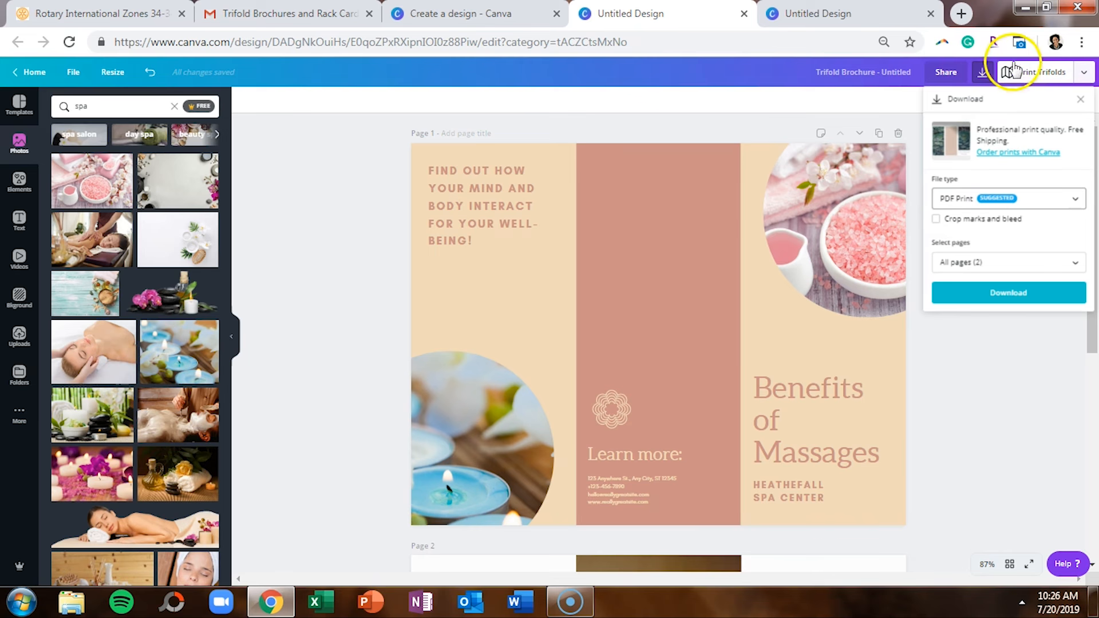
mouse_move(1015, 74)
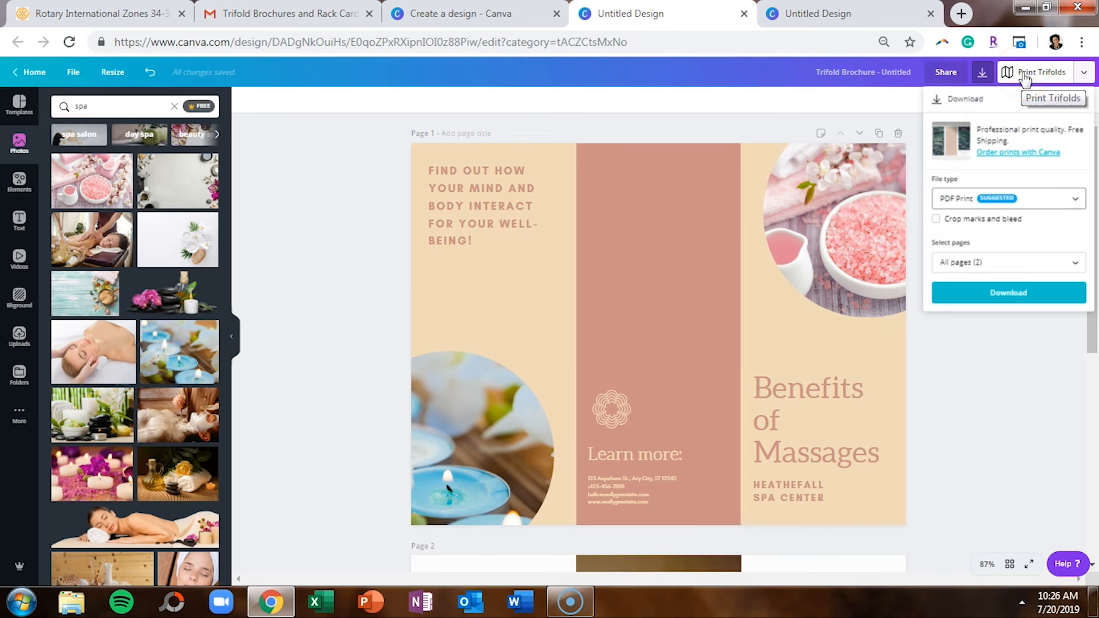